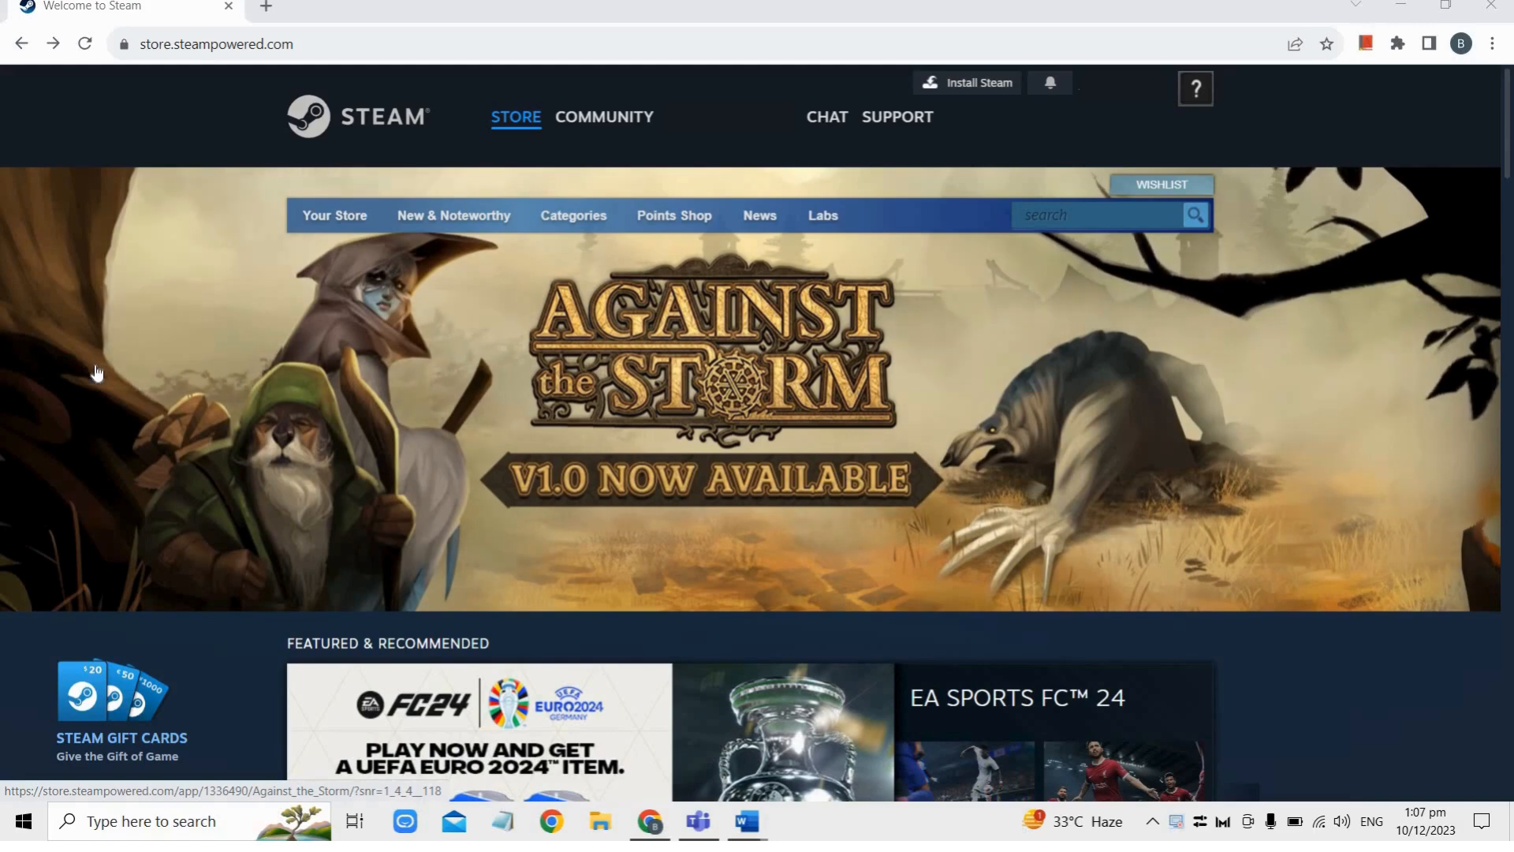
pyautogui.moveTo(139, 375)
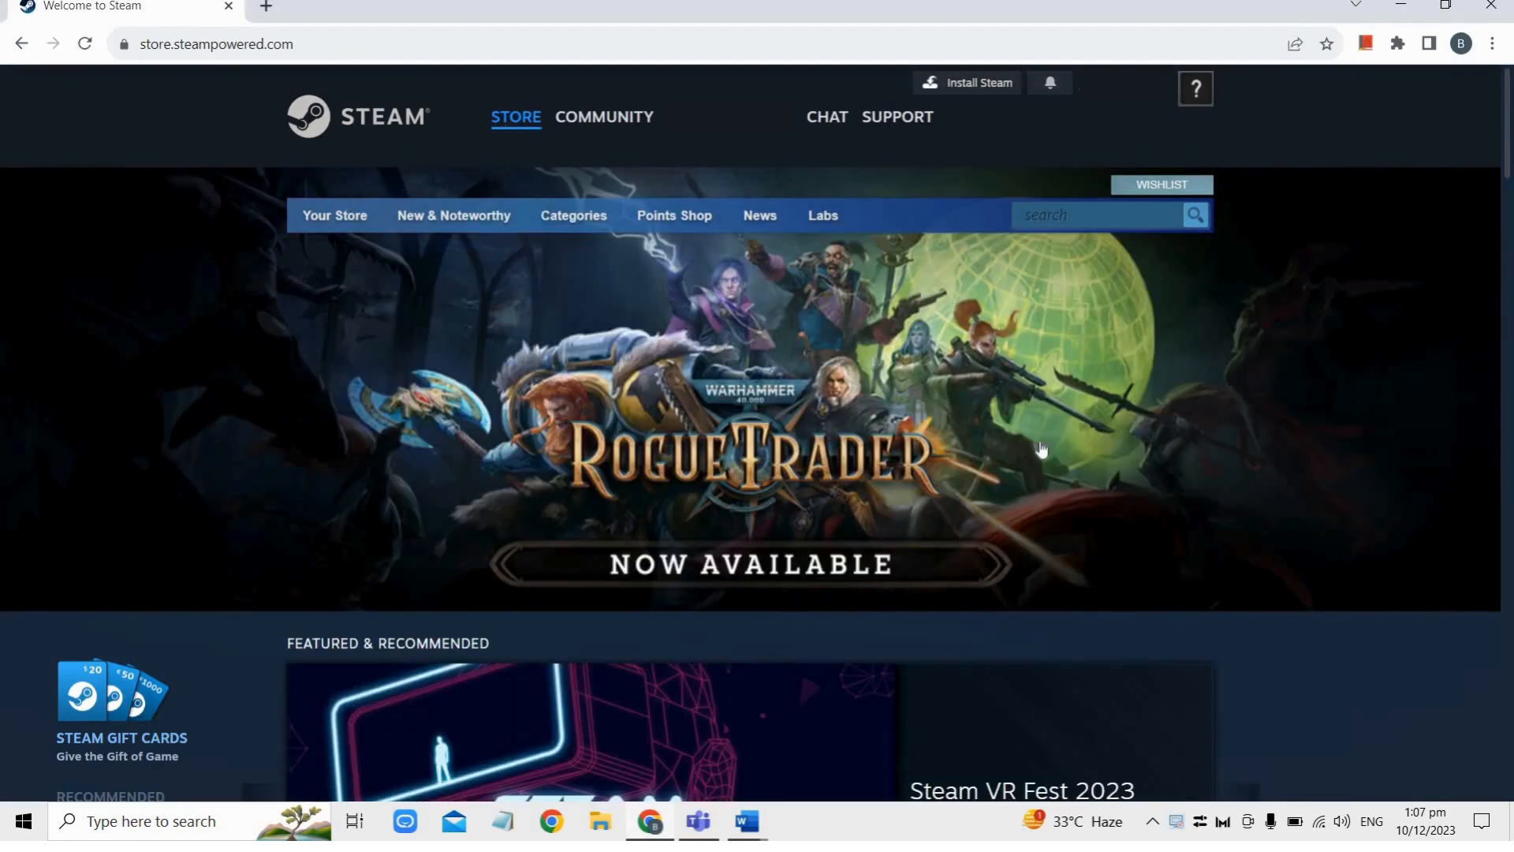
# Search the store for 'geometry dash', listing Geometry Dash first at ₱129.95.
pyautogui.click(1100, 214)
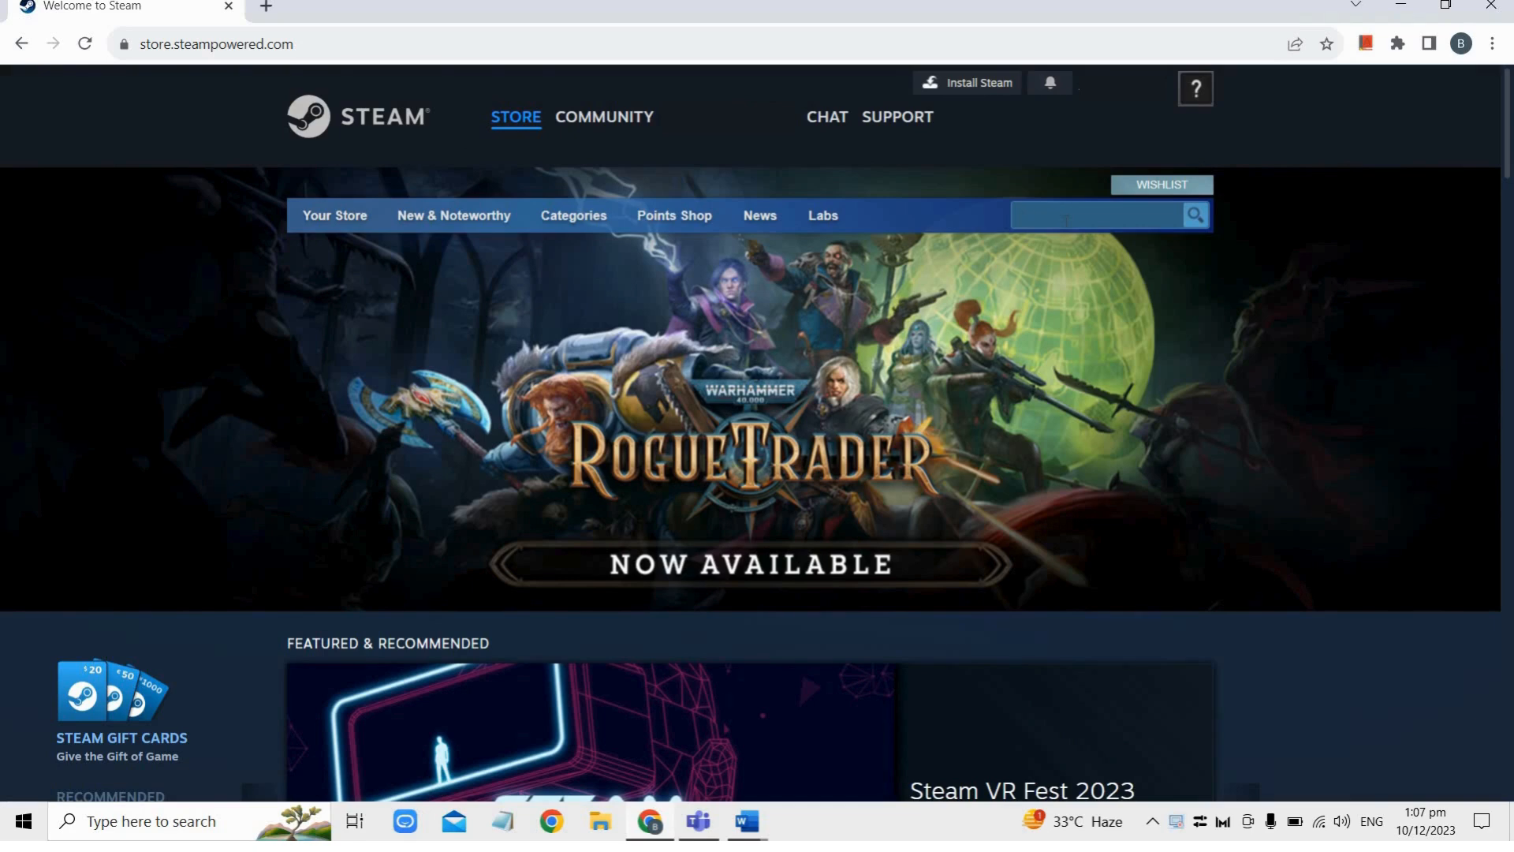
pyautogui.write('geometry dash')
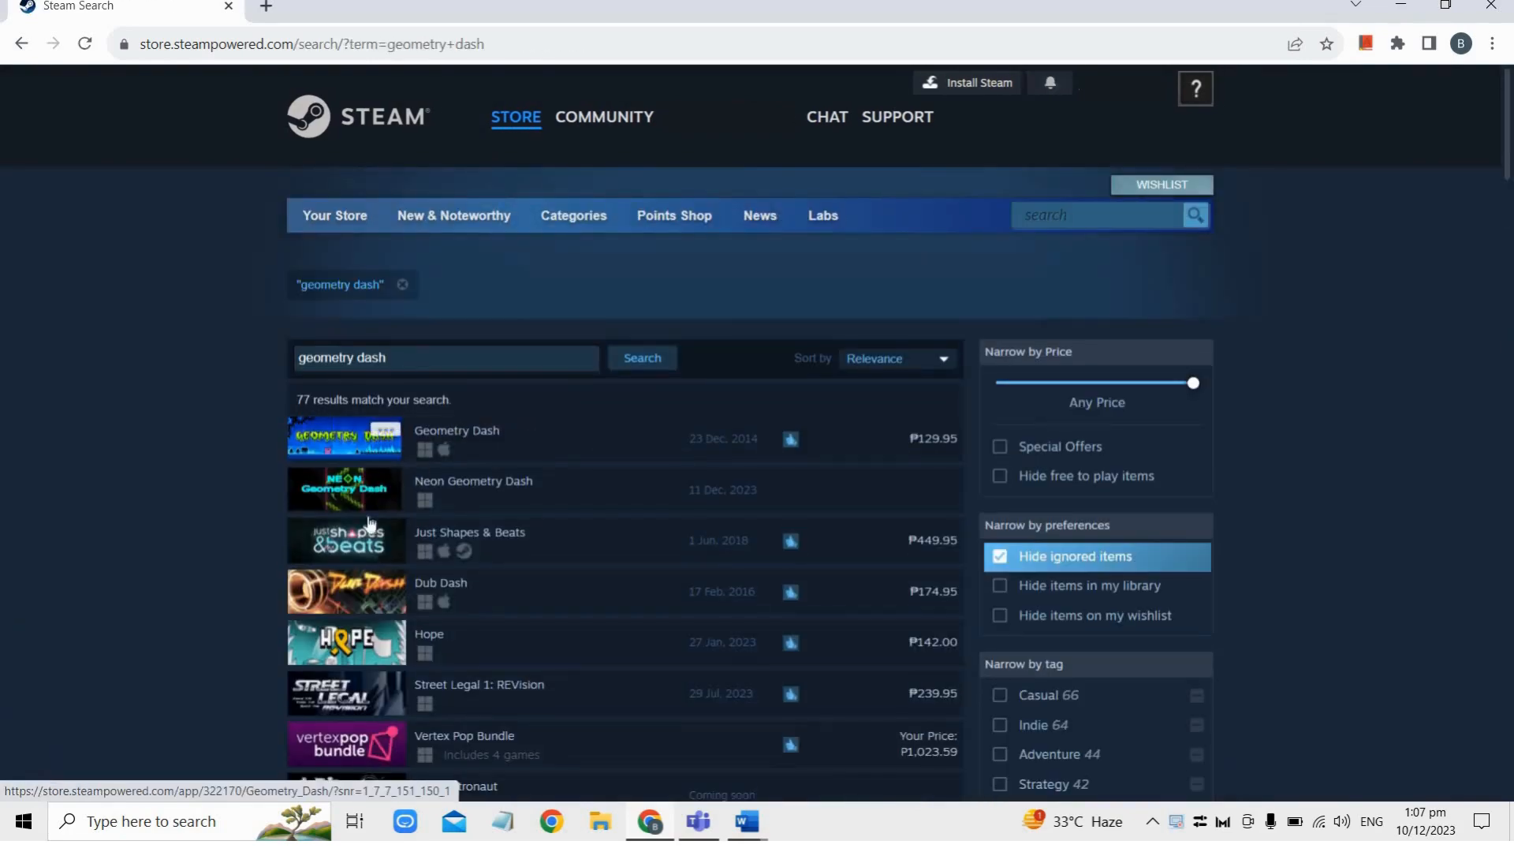
pyautogui.moveTo(457, 437)
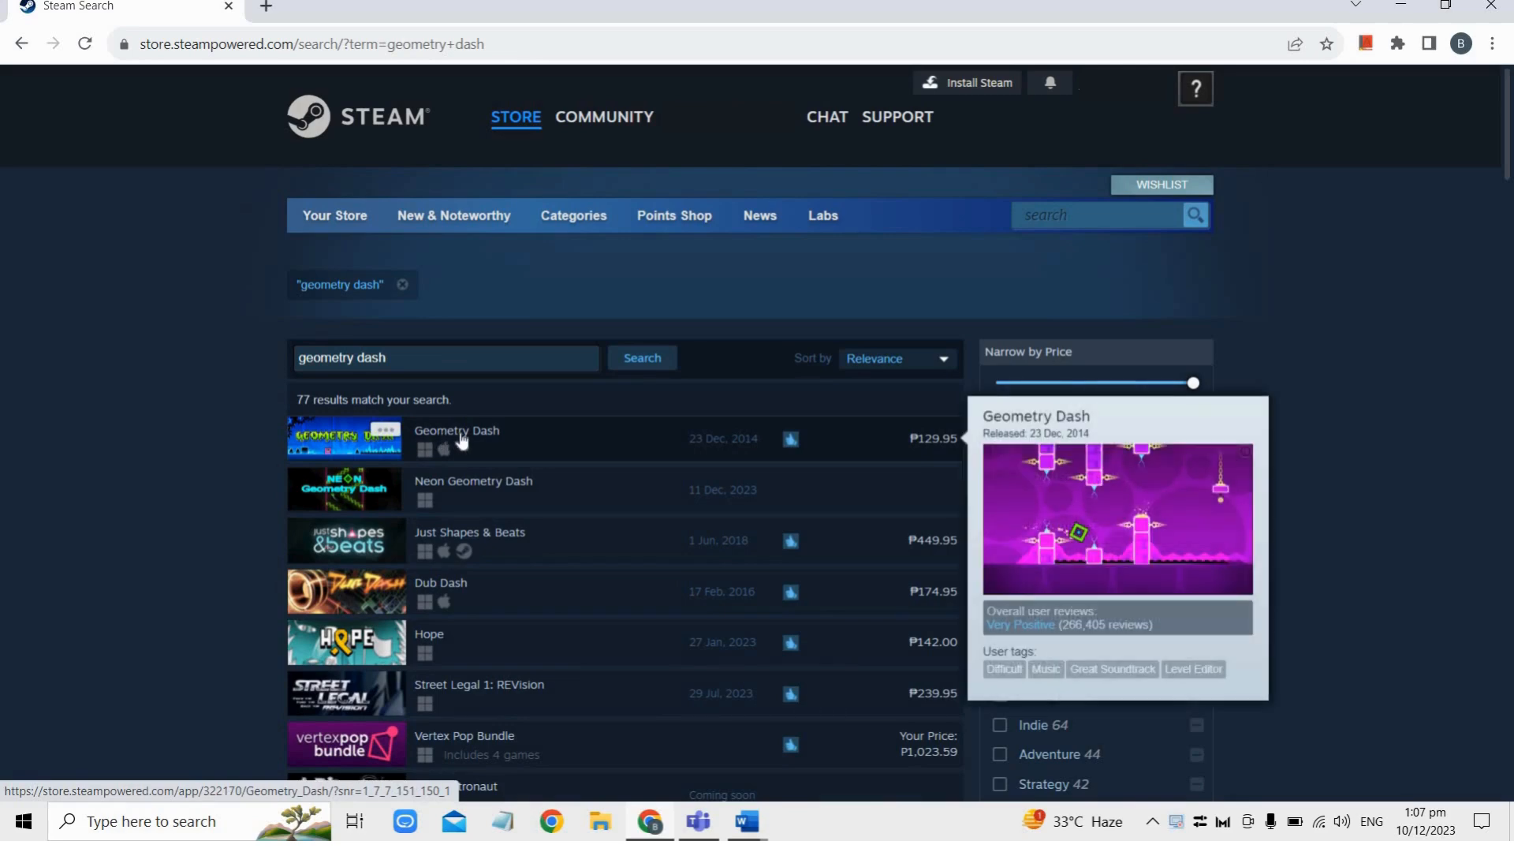
# Add Geometry Dash (₱129.95) to the cart from its store page.
pyautogui.click(457, 431)
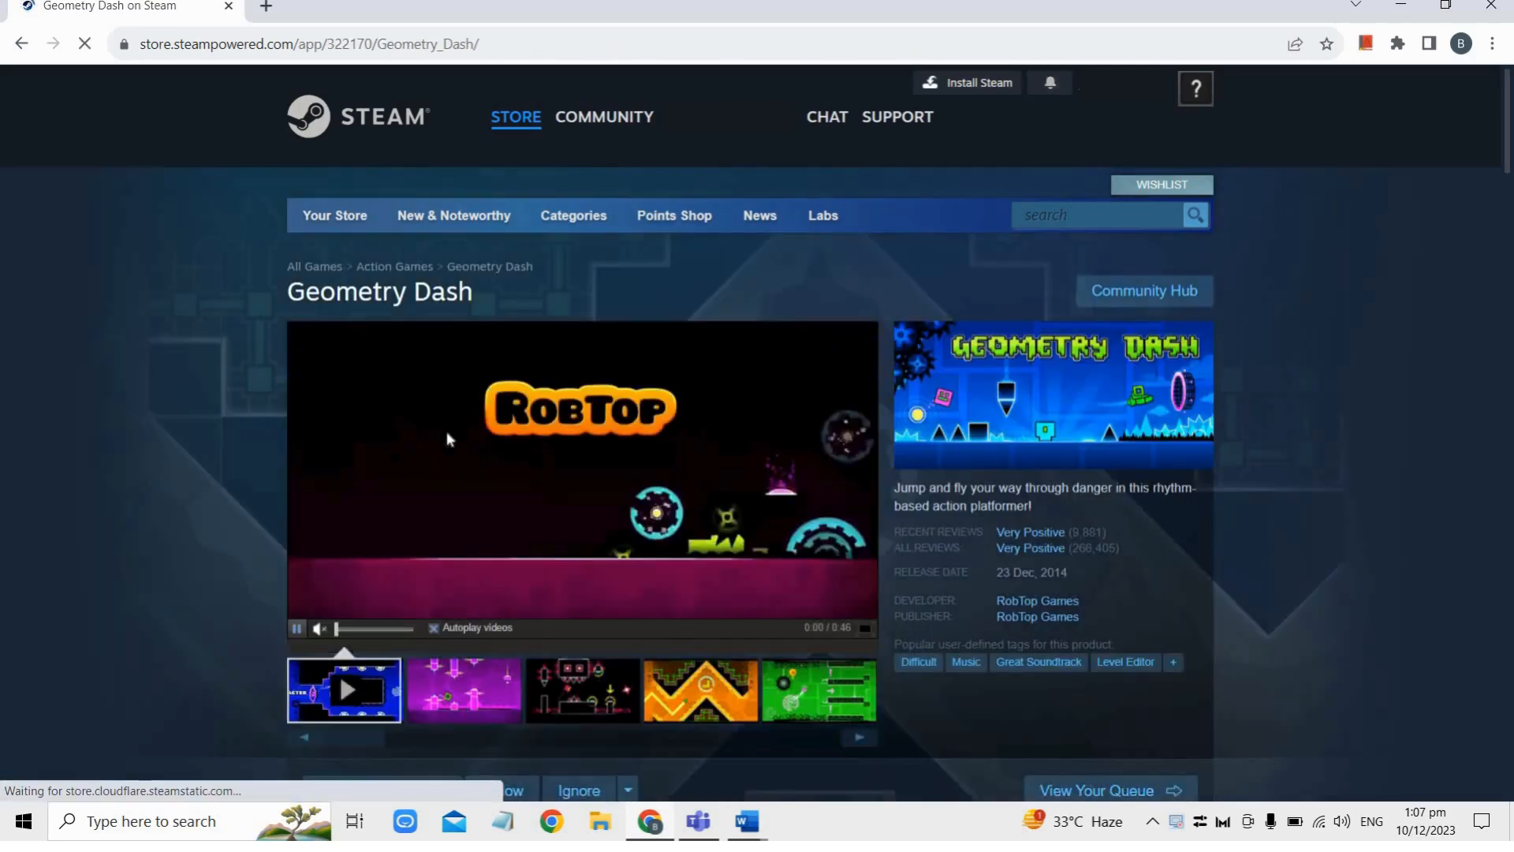
pyautogui.scroll(-3)
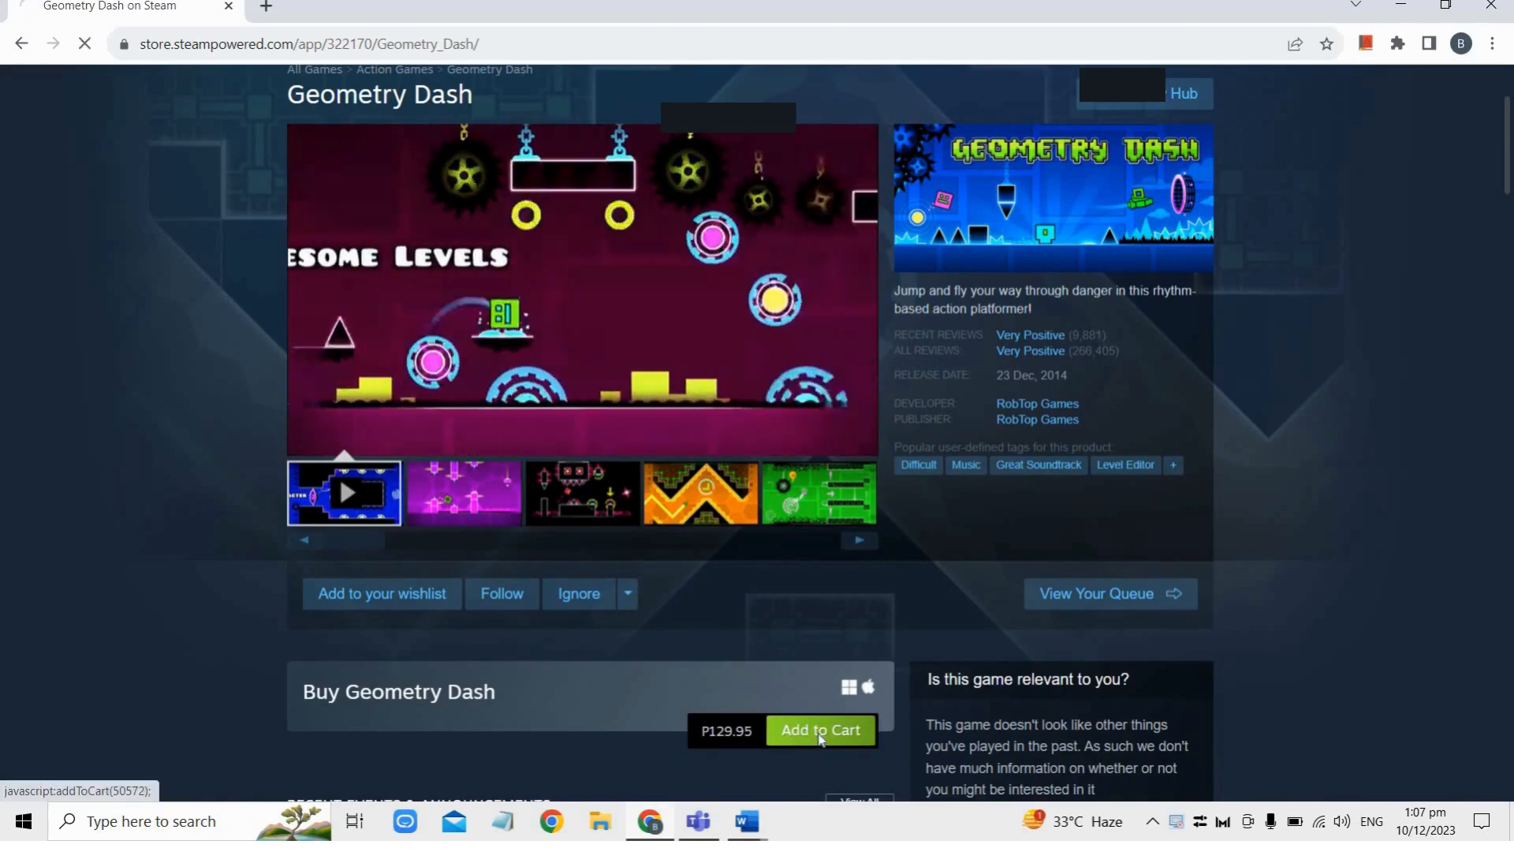
pyautogui.click(818, 730)
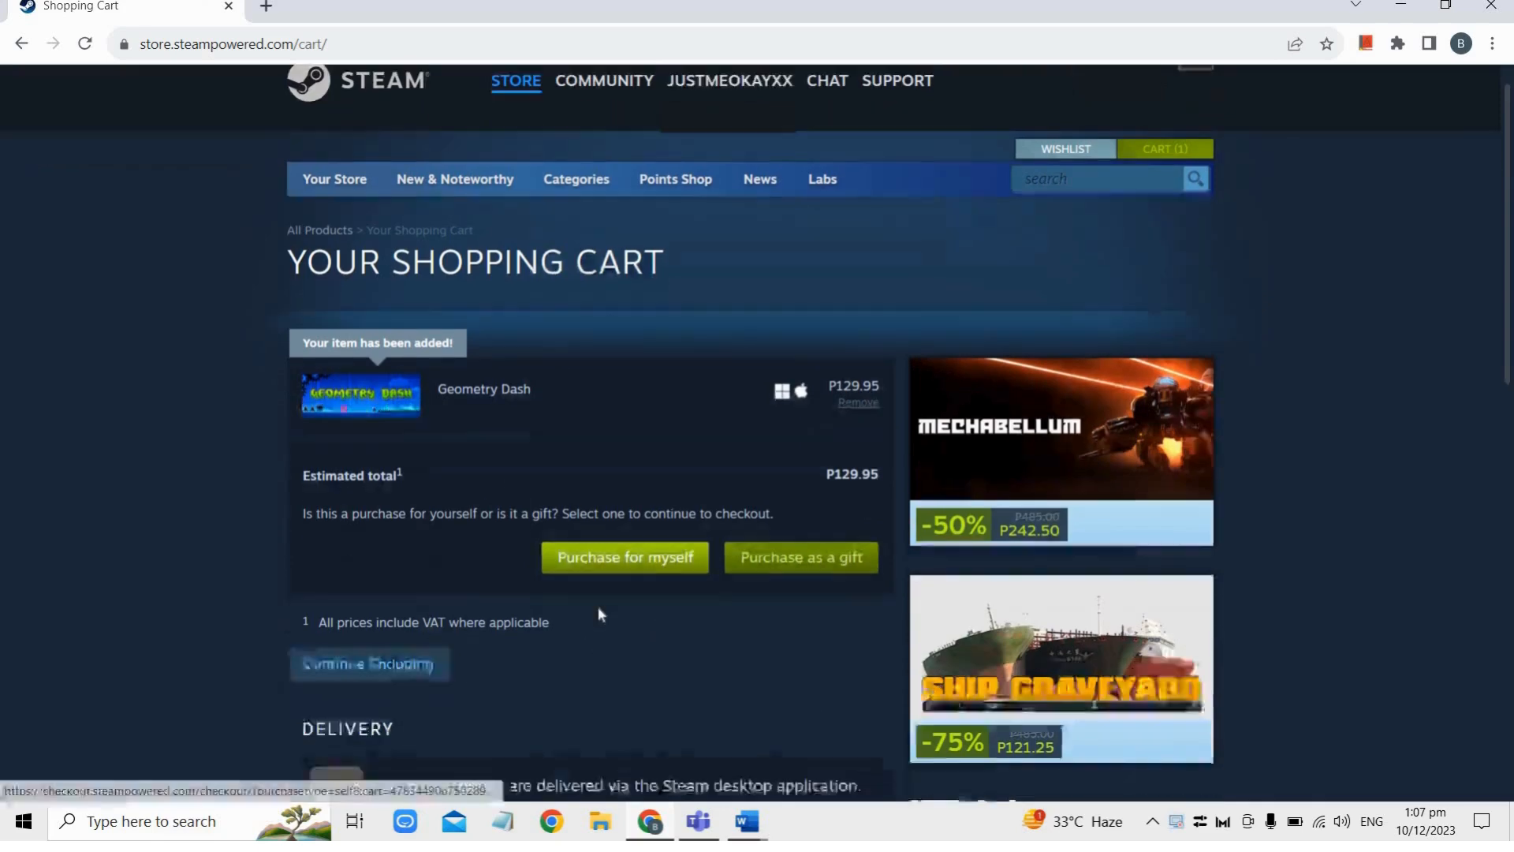
# Begin checkout as 'Purchase for myself', reaching the payment method page with PayPal preselected.
pyautogui.click(625, 493)
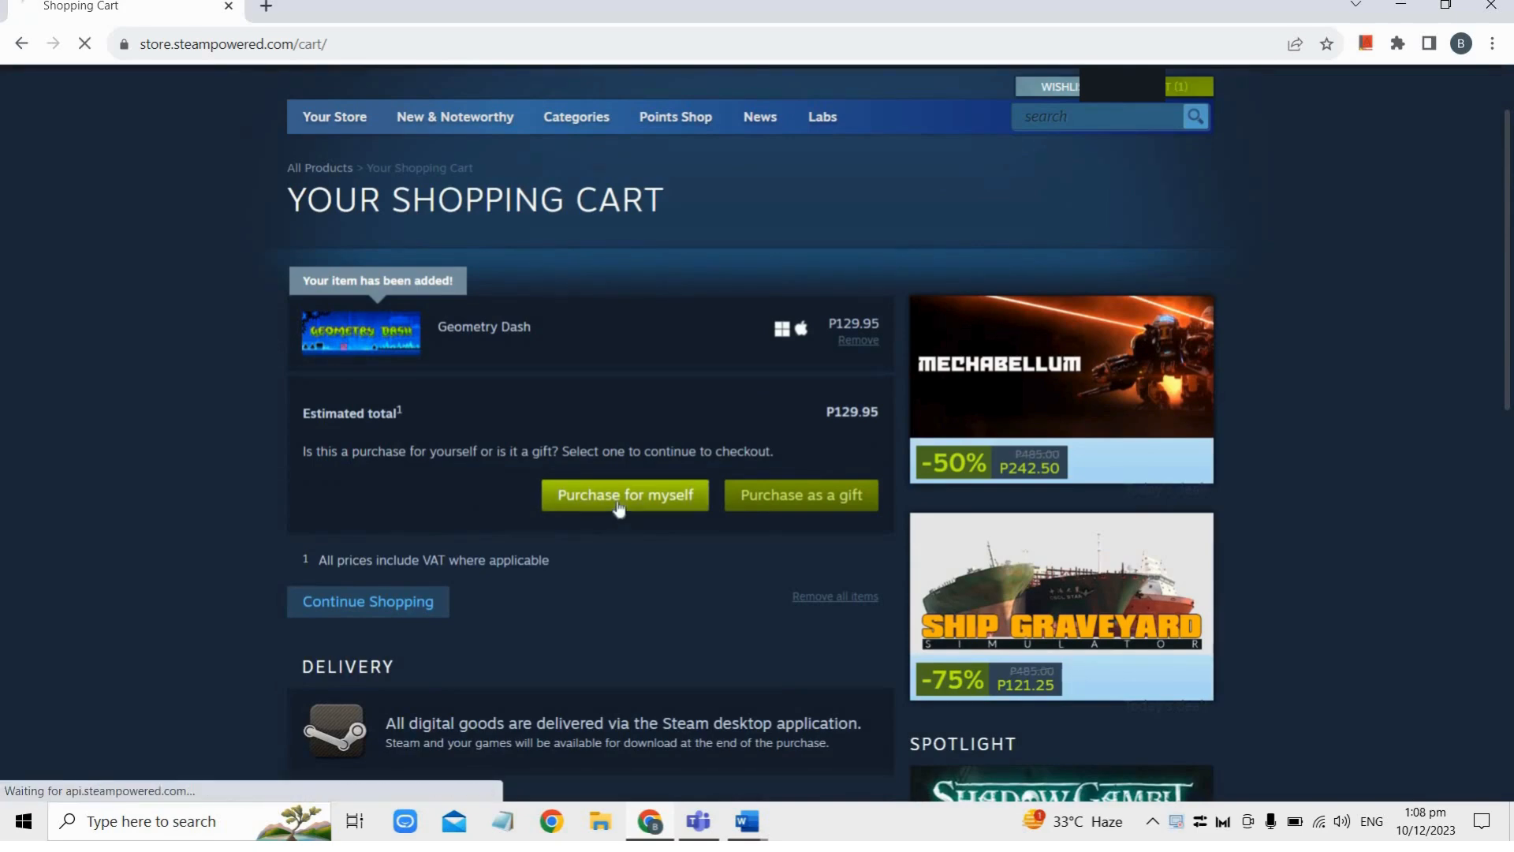
pyautogui.click(625, 493)
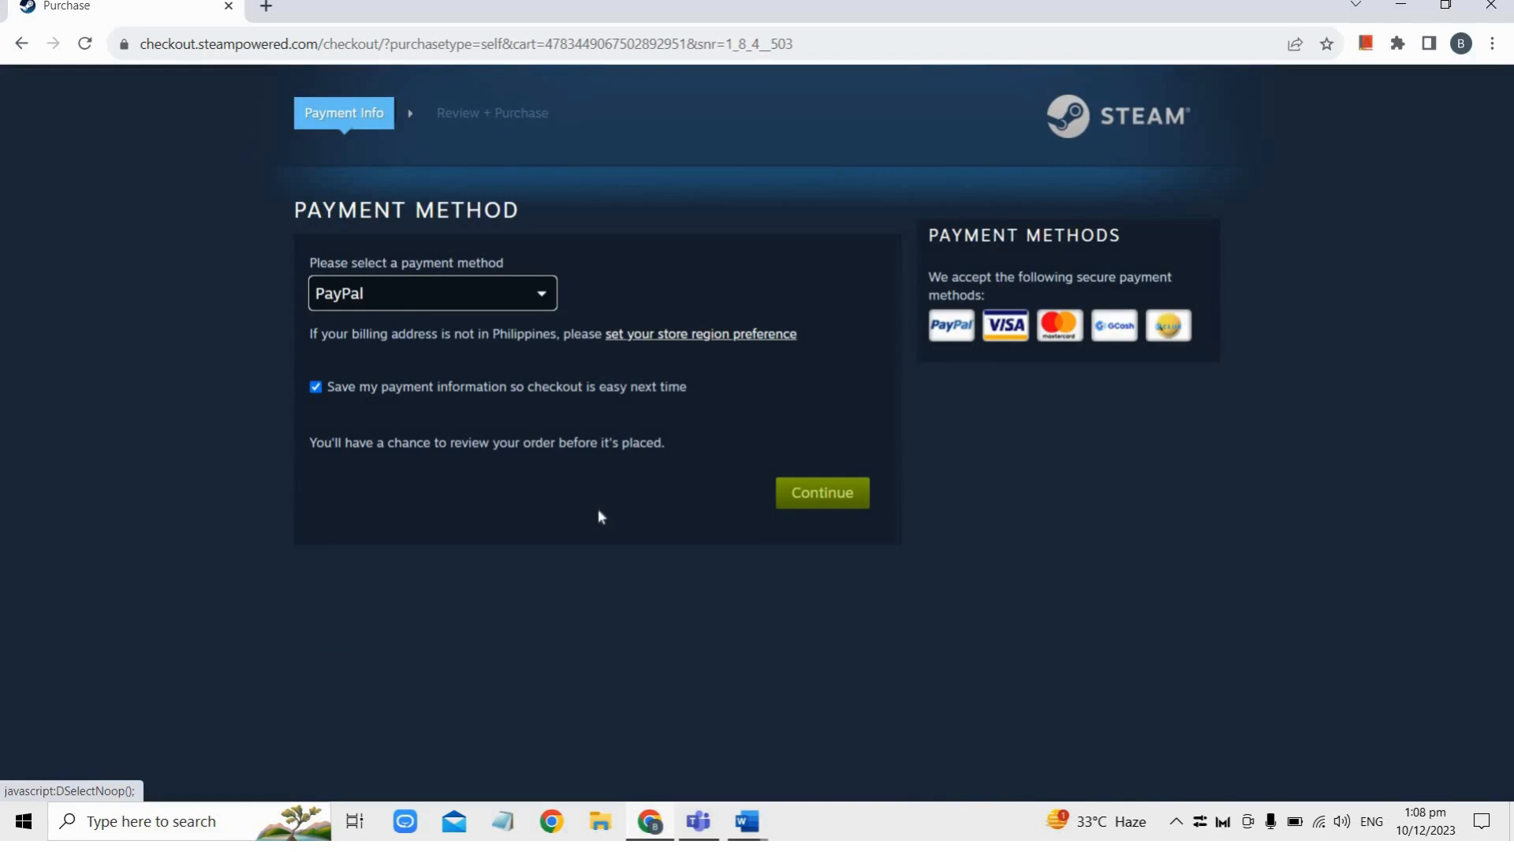
pyautogui.moveTo(93, 445)
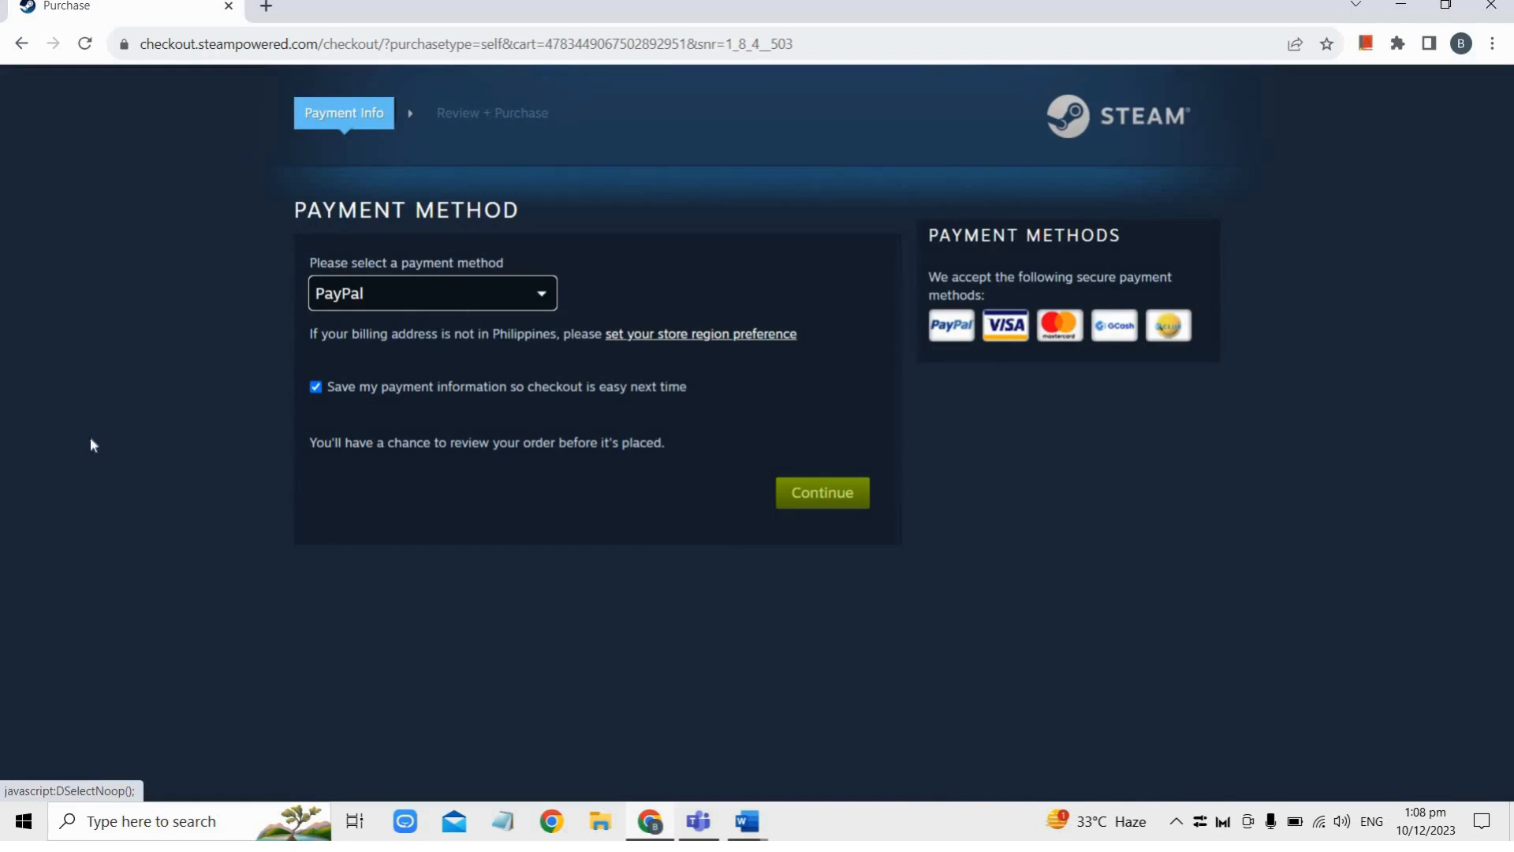
pyautogui.moveTo(372, 385)
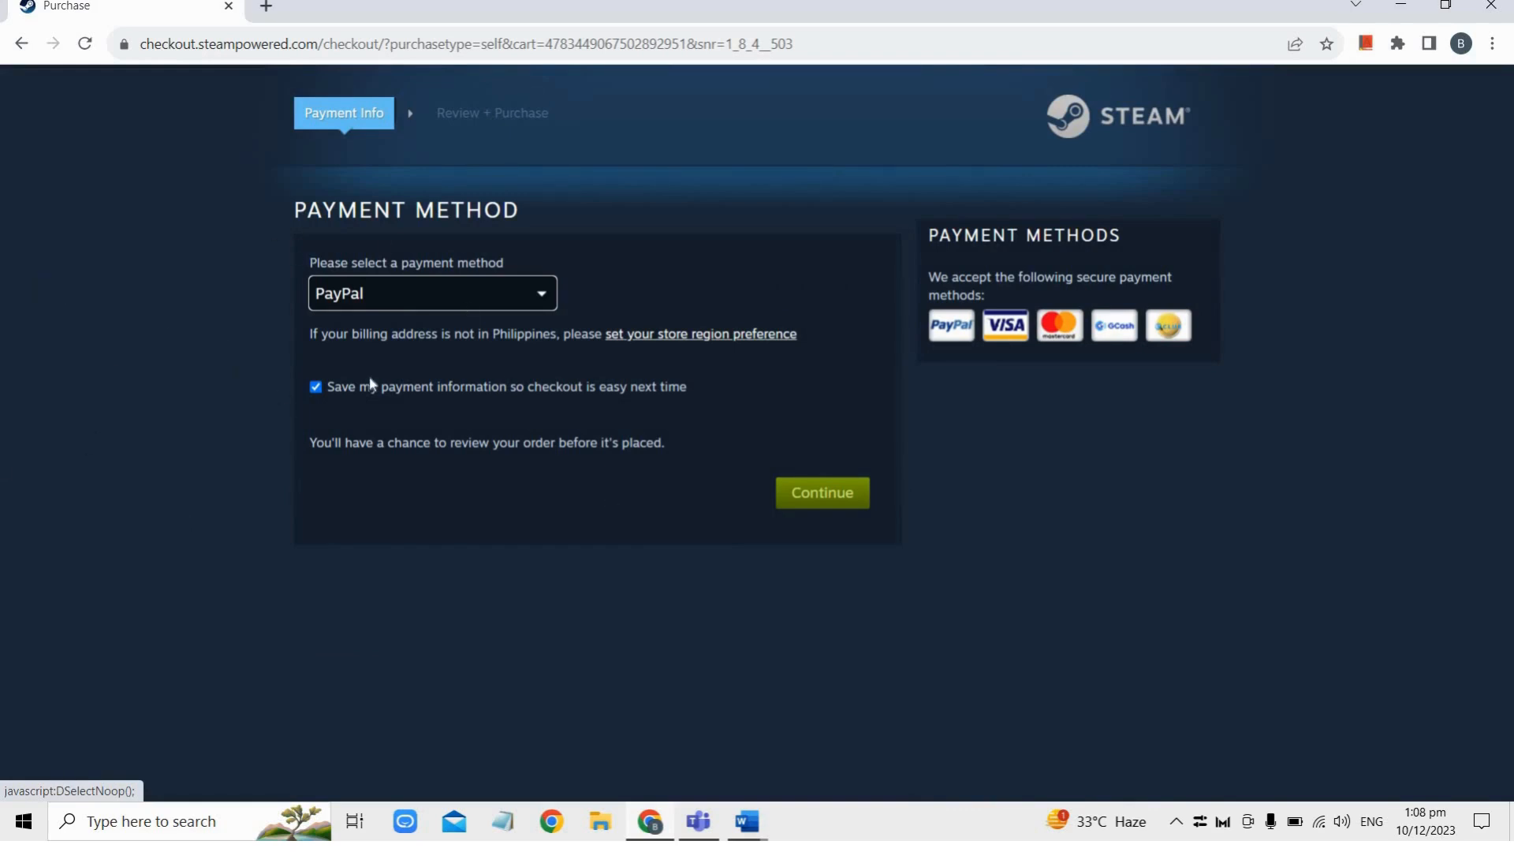
# Choose MasterCard as the payment method, revealing card and billing fields.
pyautogui.click(432, 293)
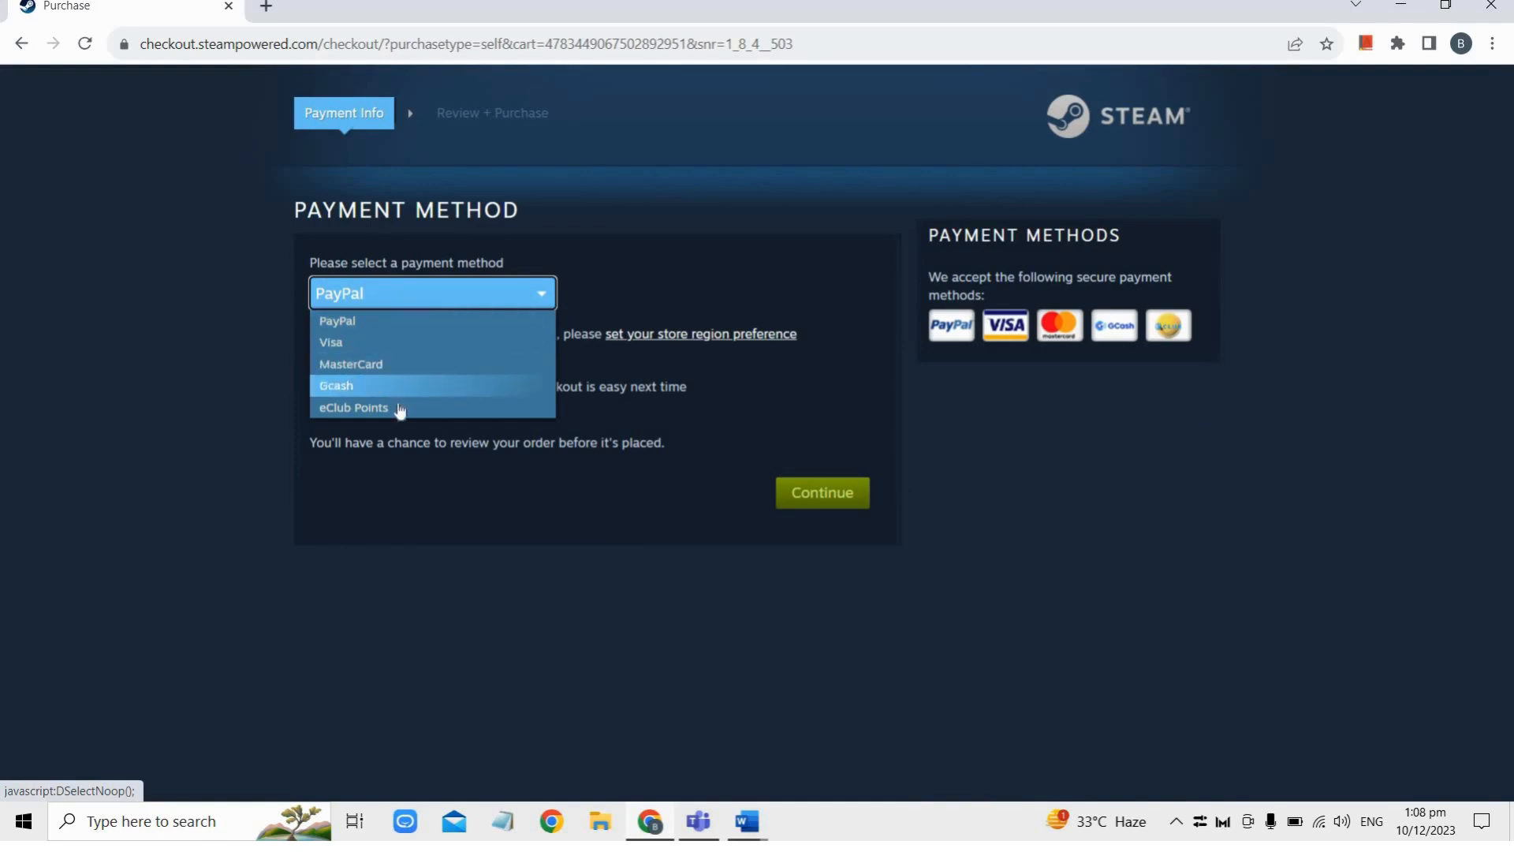
pyautogui.moveTo(314, 394)
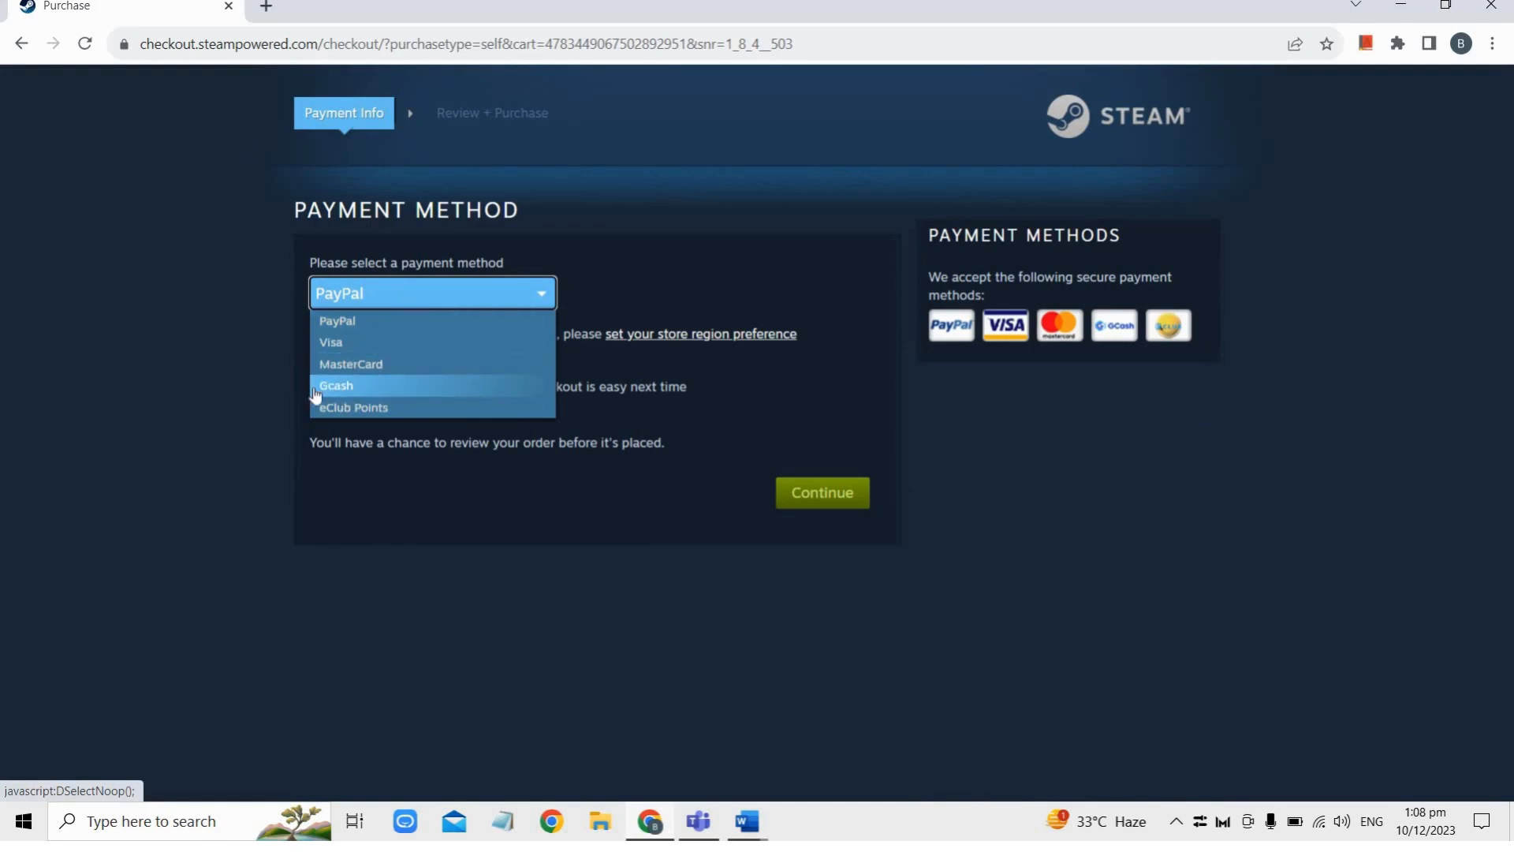
pyautogui.moveTo(351, 364)
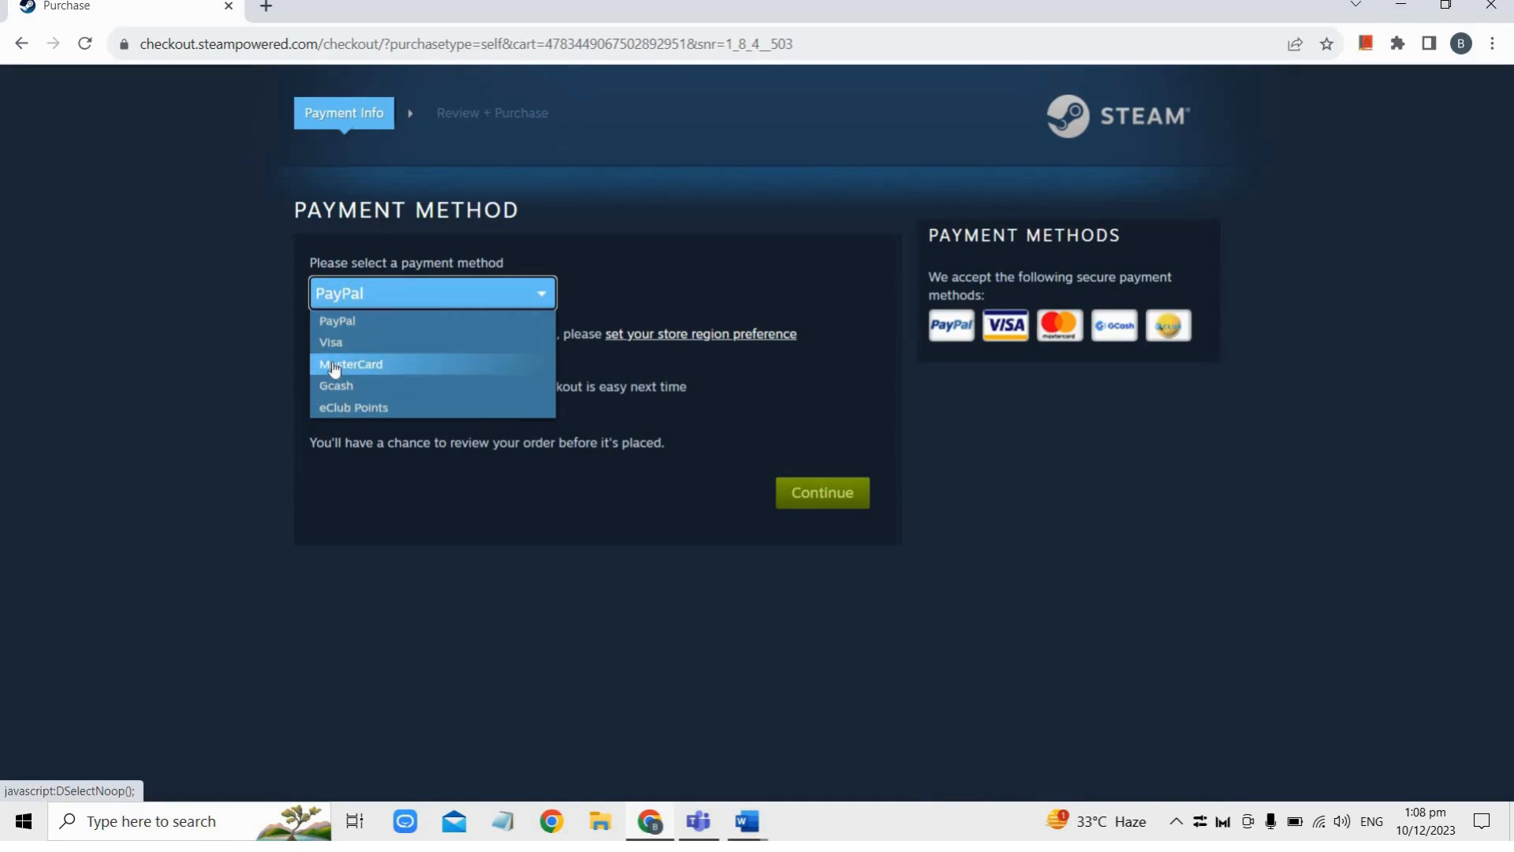
pyautogui.click(350, 365)
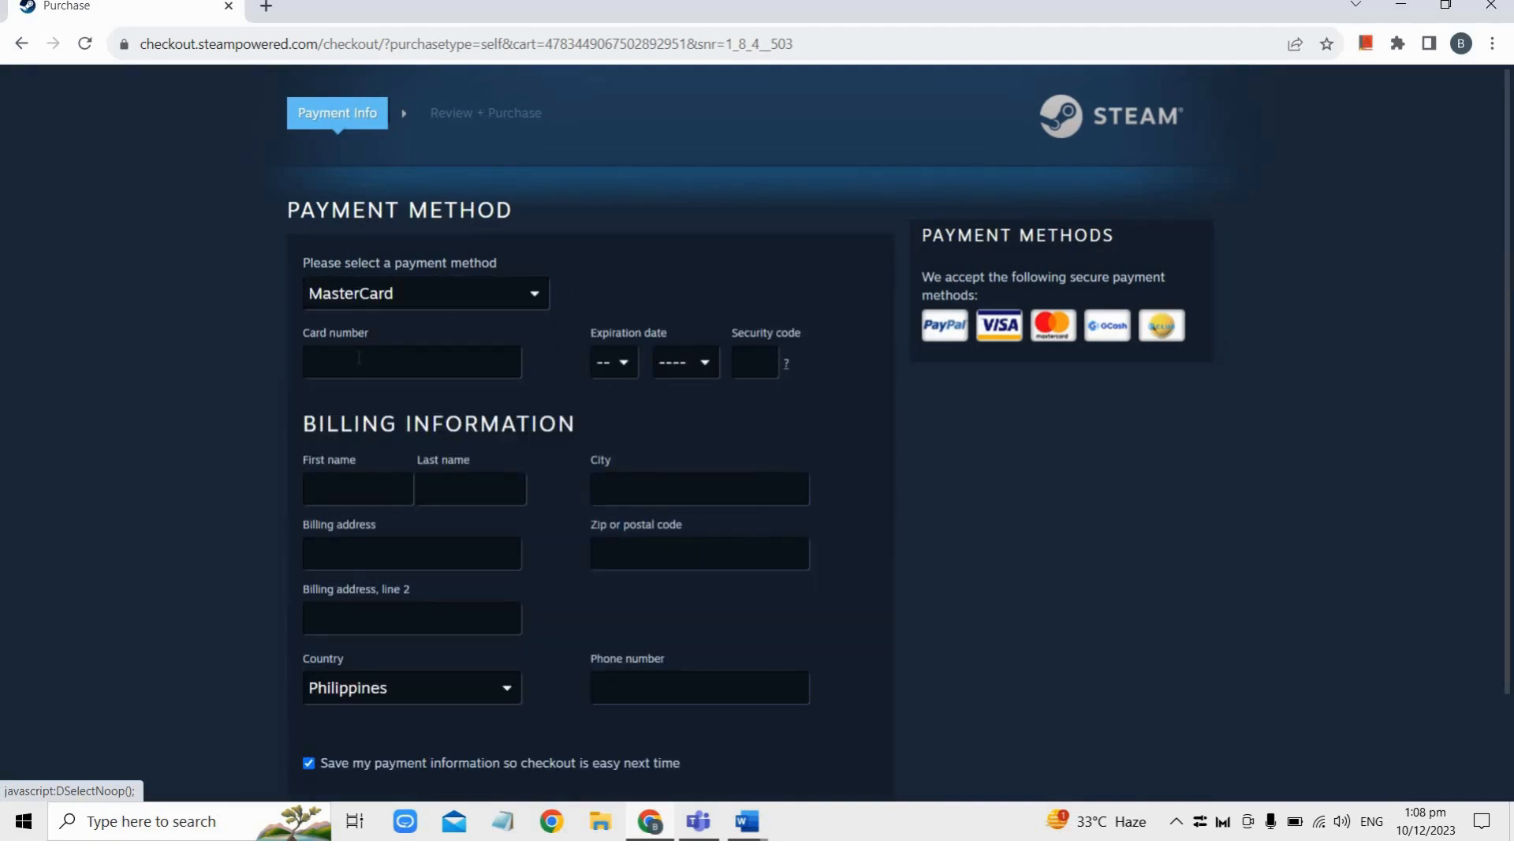
pyautogui.click(410, 361)
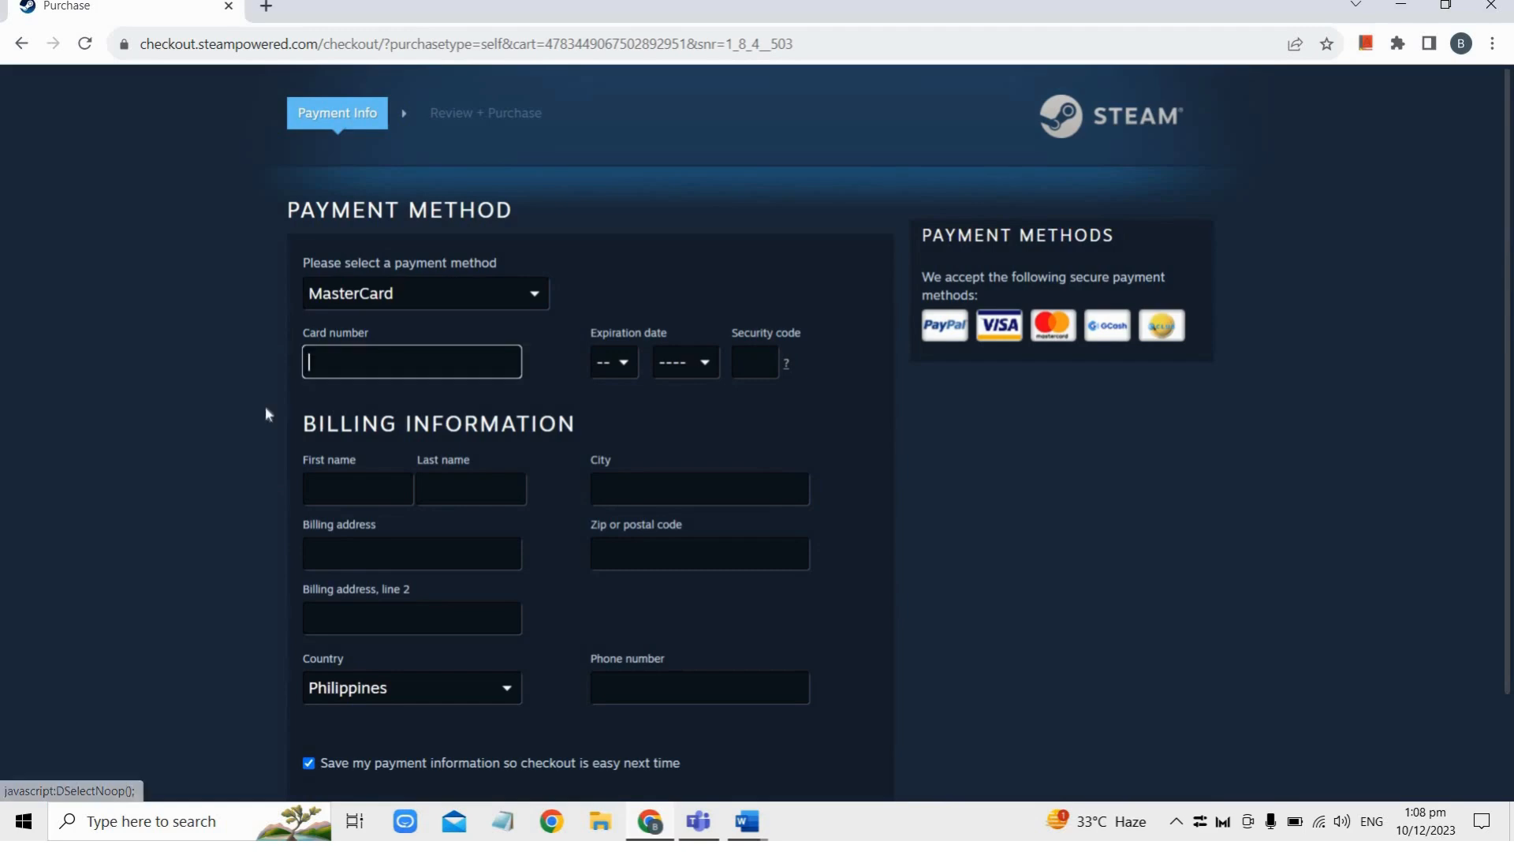
pyautogui.moveTo(220, 446)
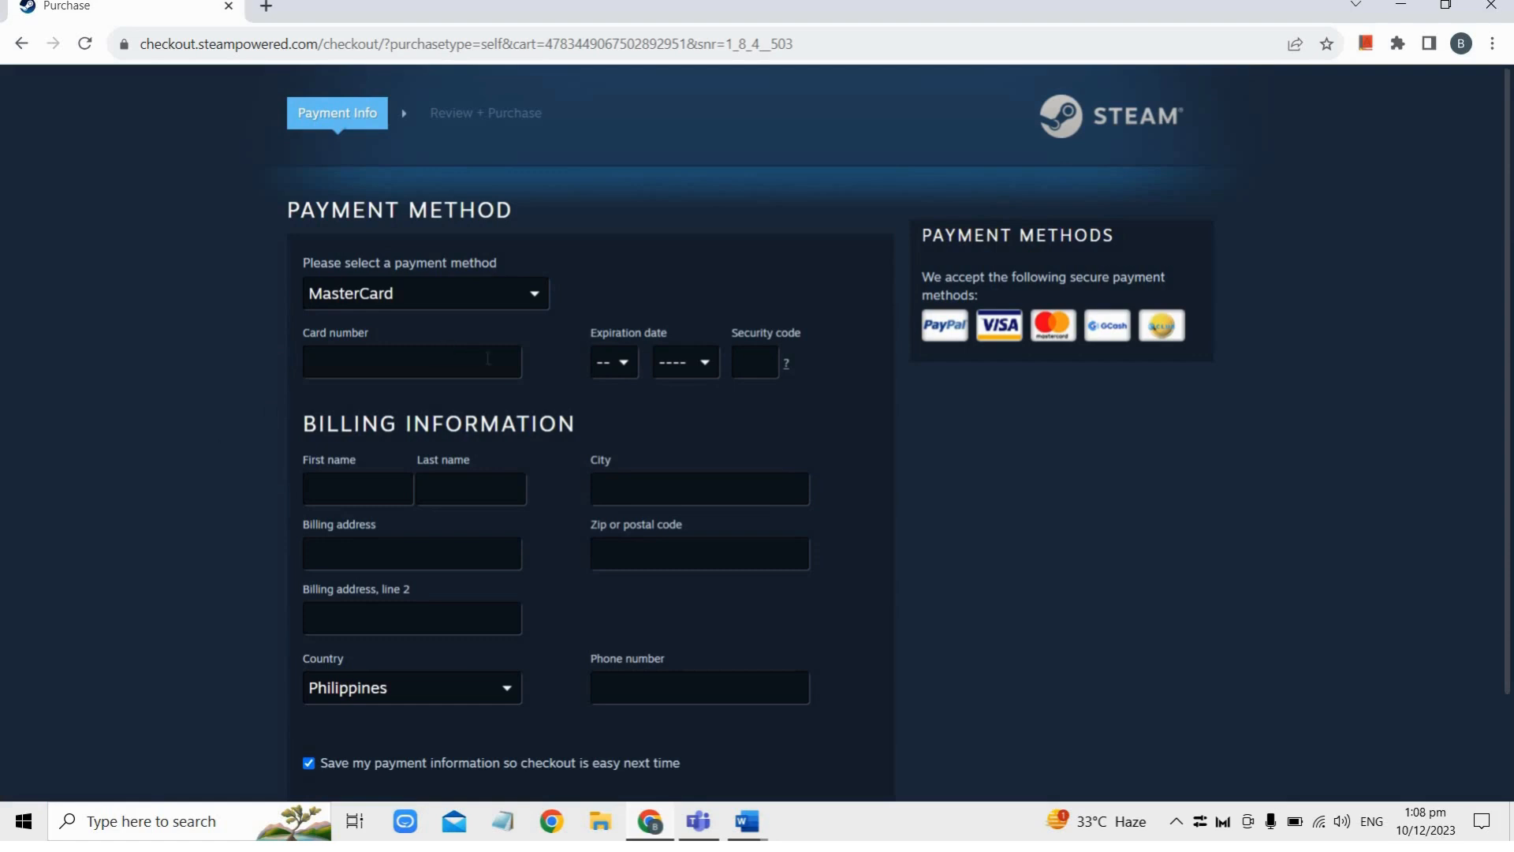
pyautogui.moveTo(253, 547)
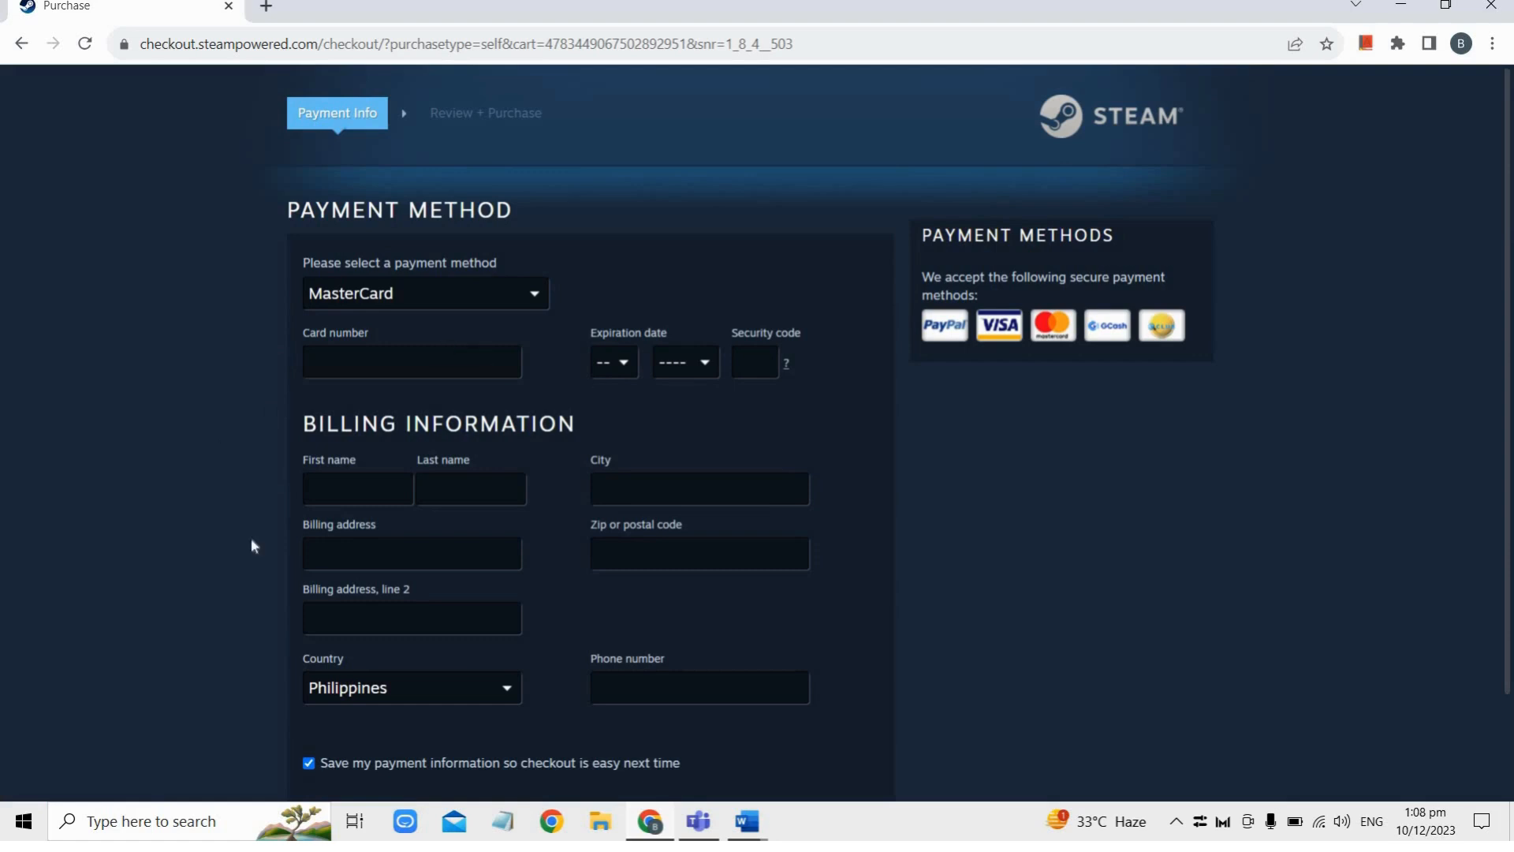
pyautogui.click(358, 487)
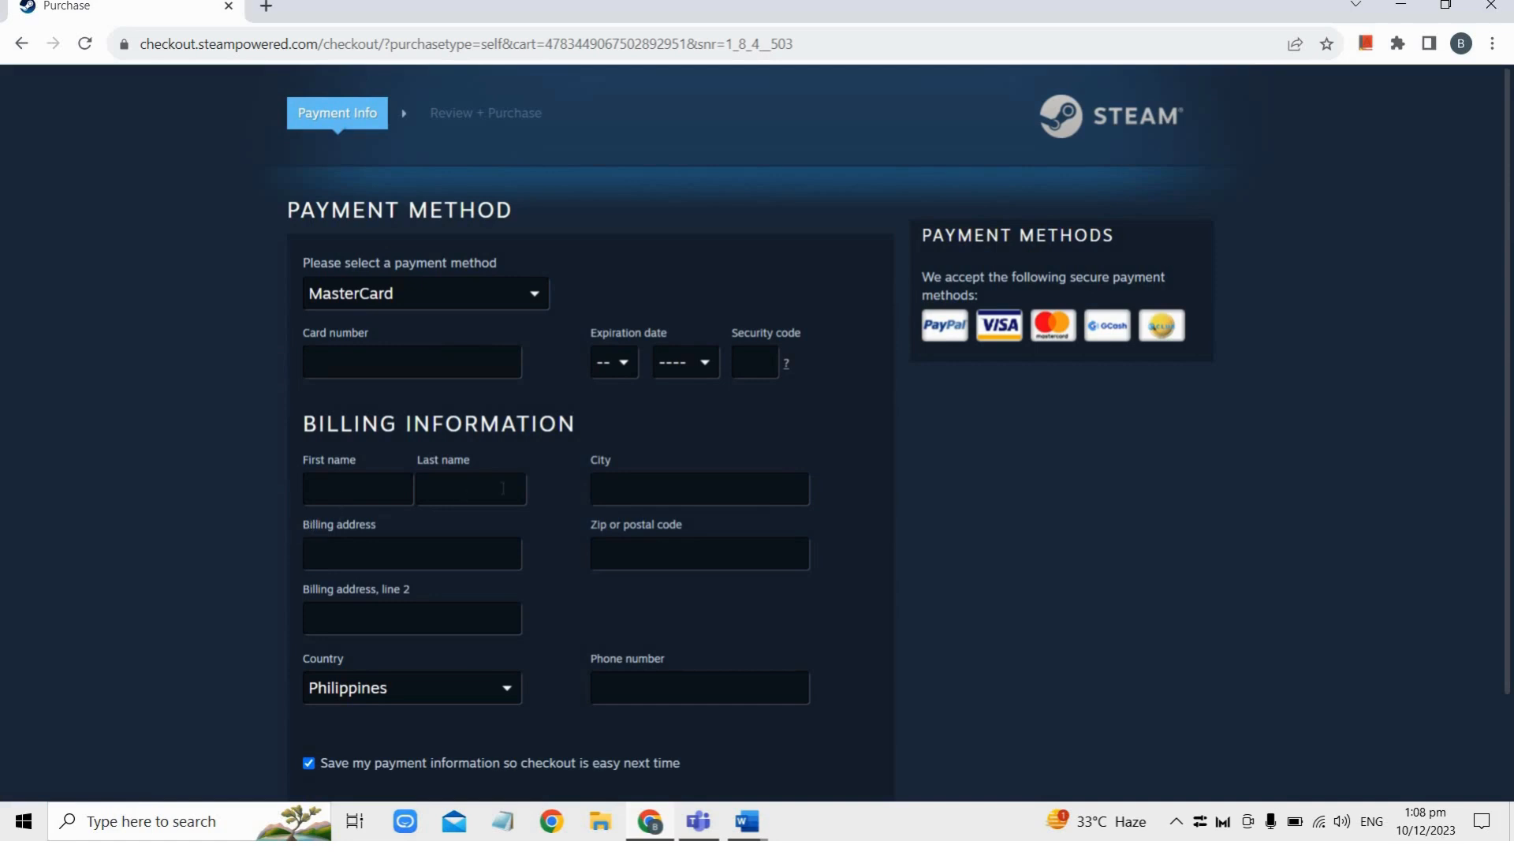
pyautogui.scroll(-3)
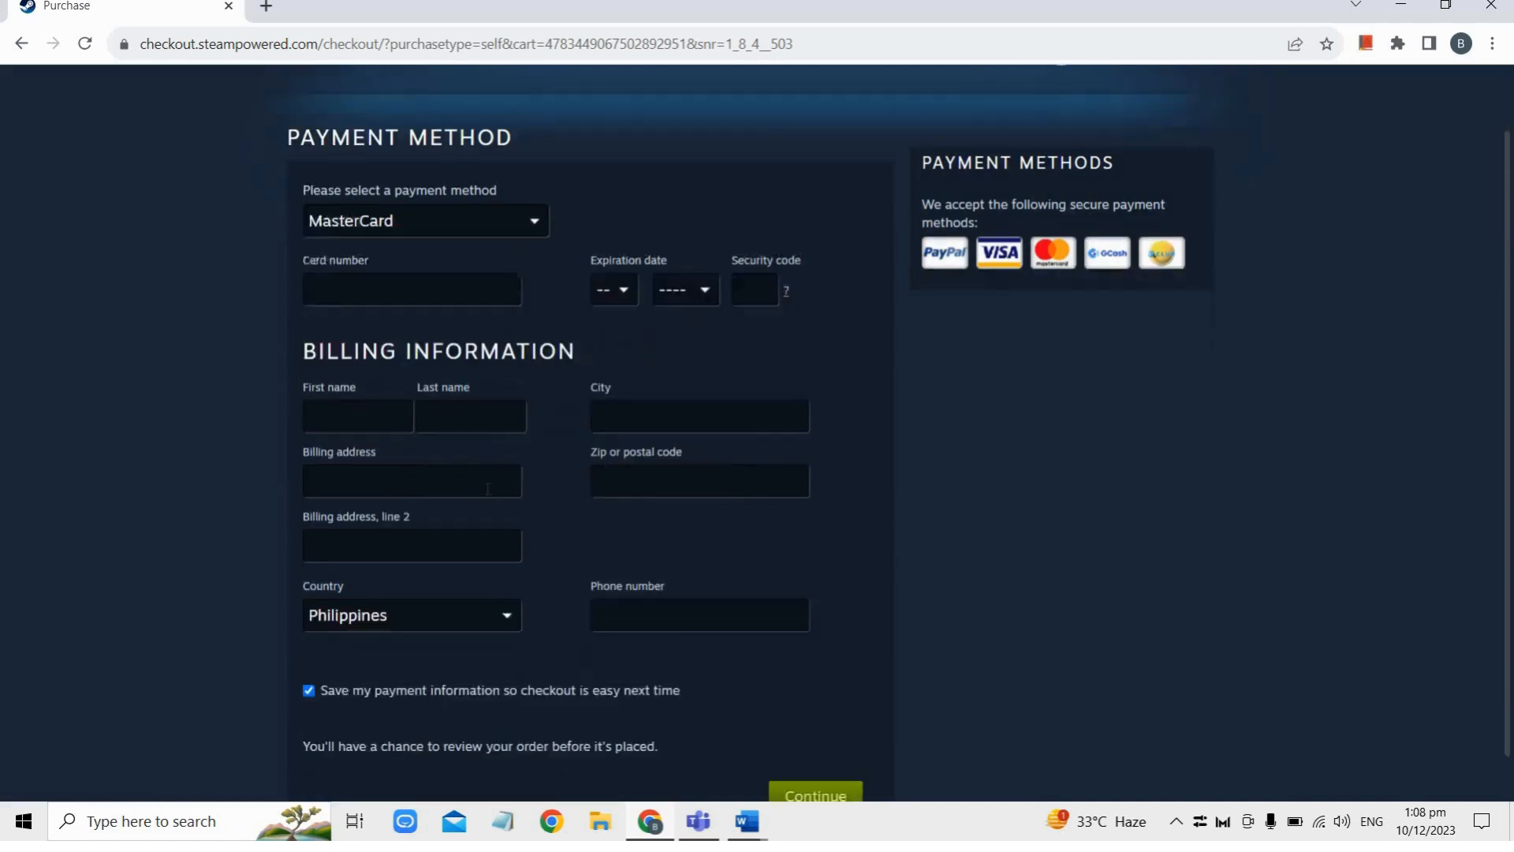
pyautogui.scroll(-3)
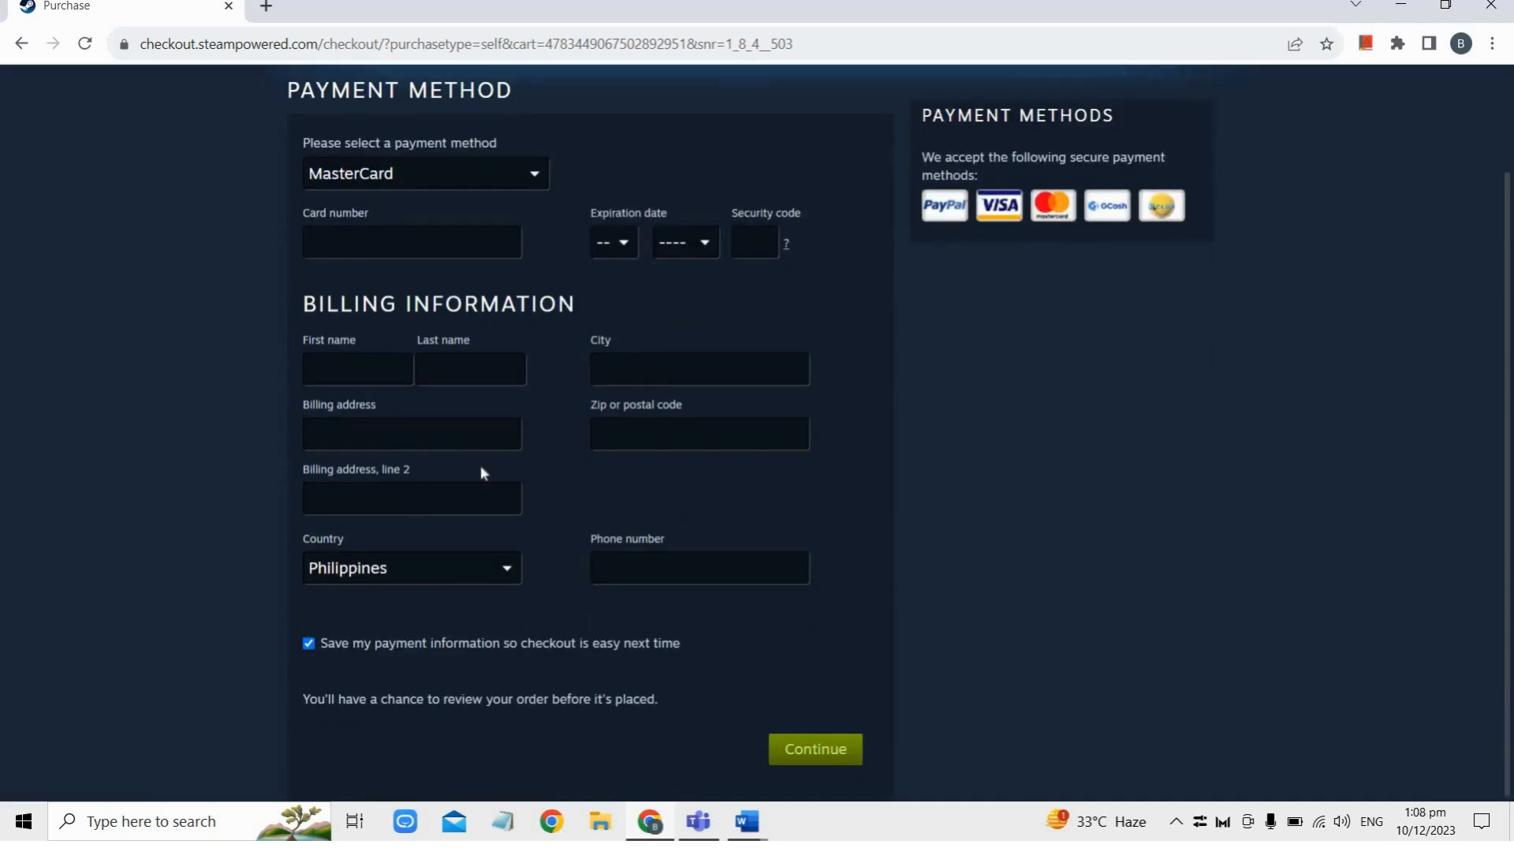
pyautogui.moveTo(503, 720)
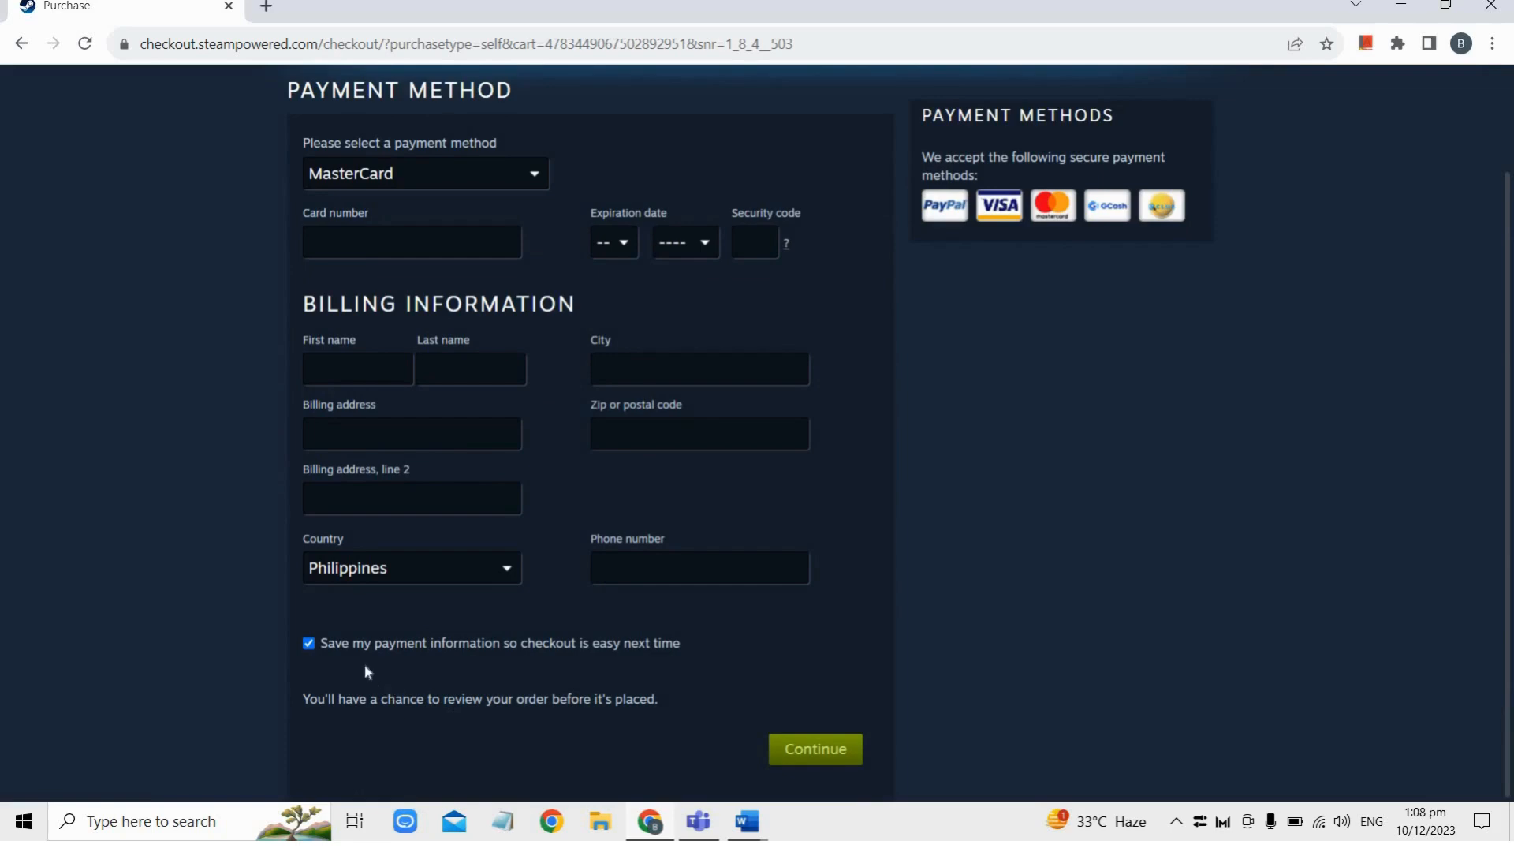
pyautogui.moveTo(333, 651)
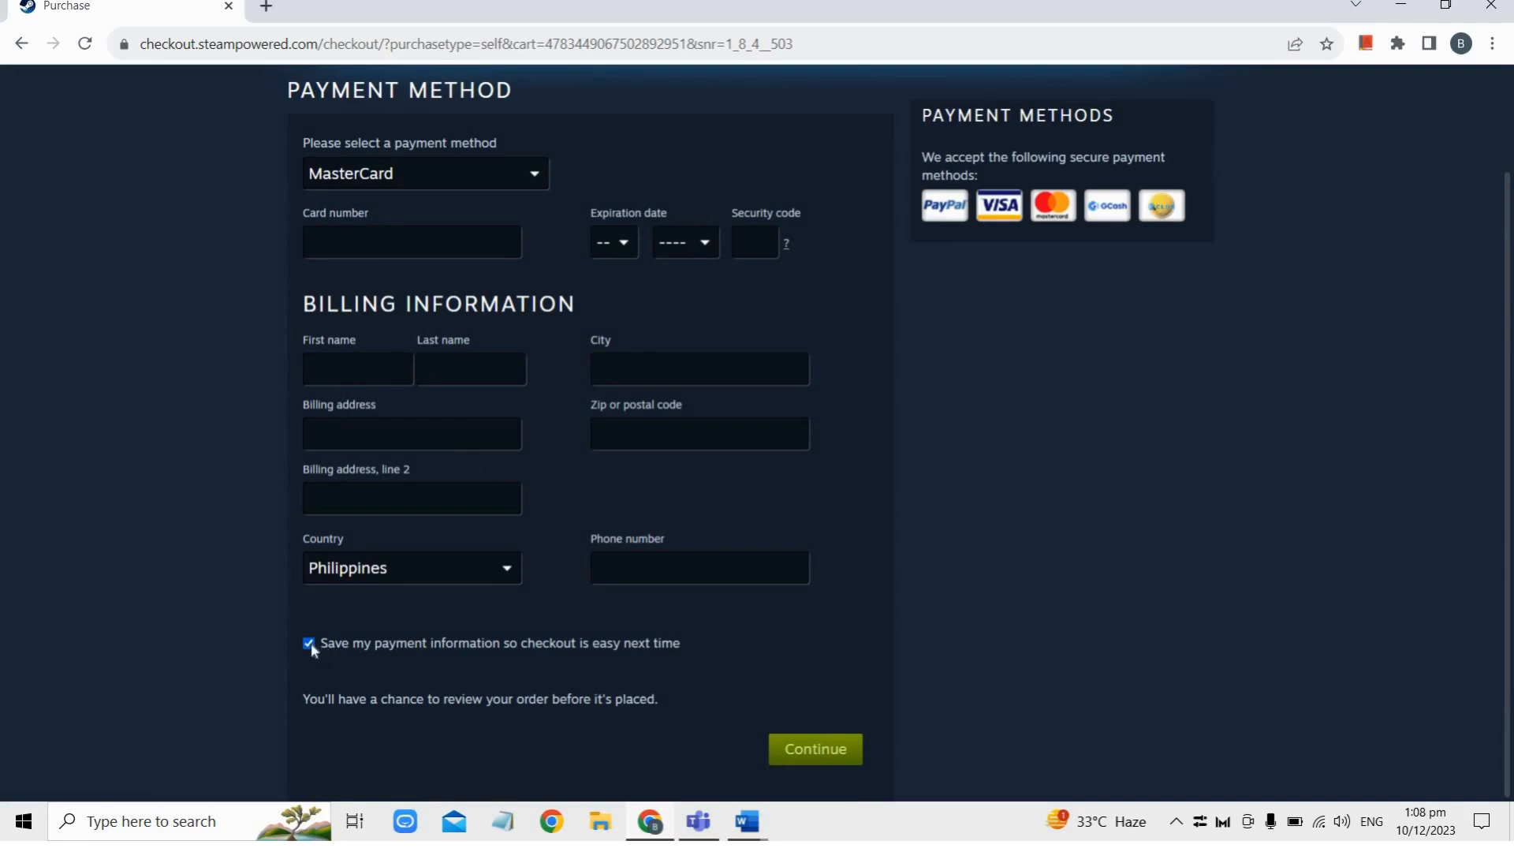
pyautogui.click(308, 644)
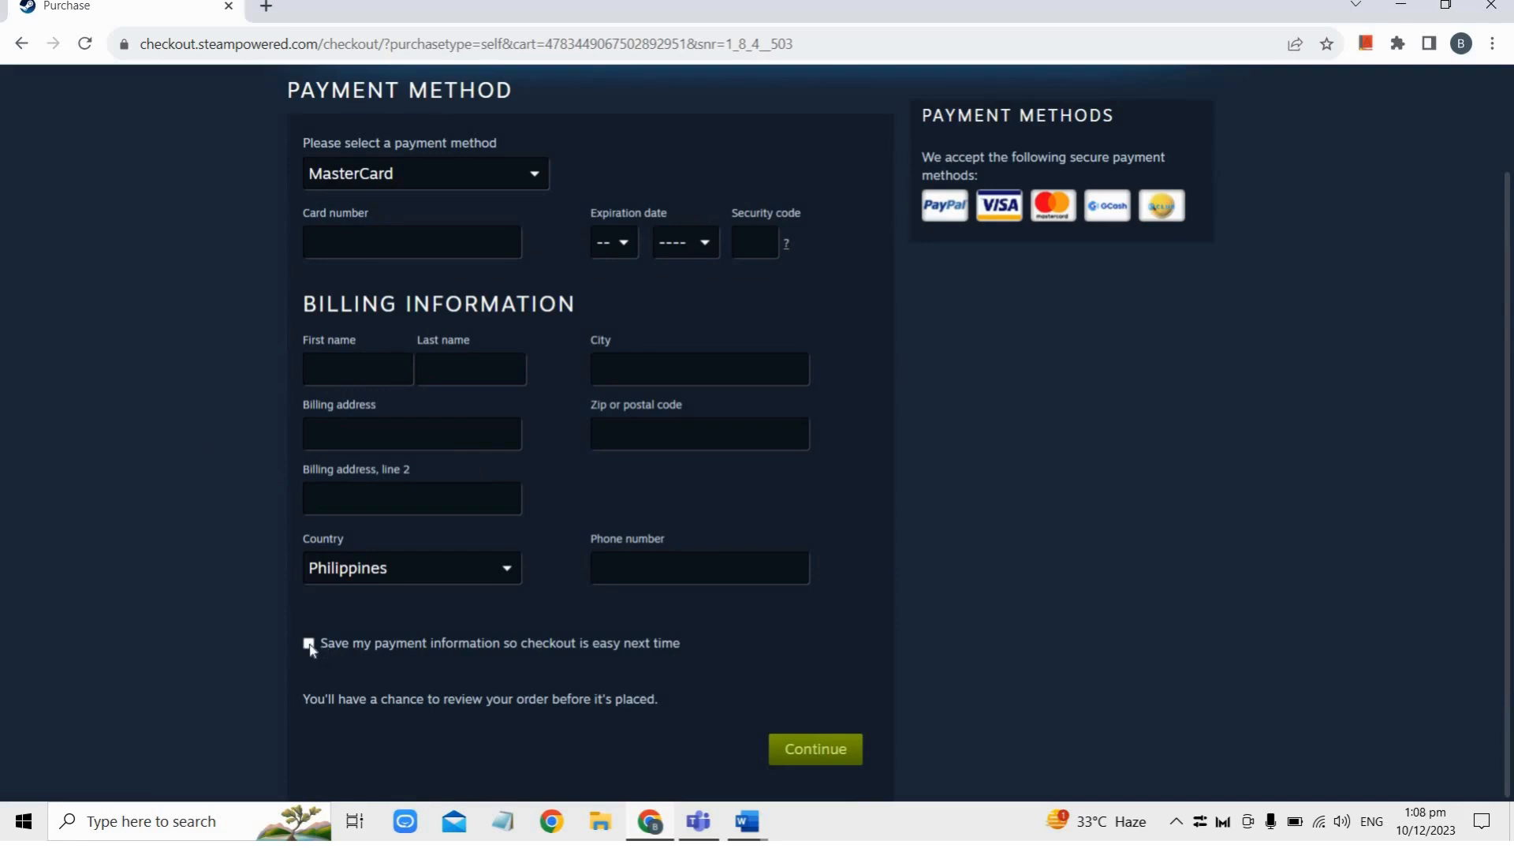
pyautogui.click(307, 642)
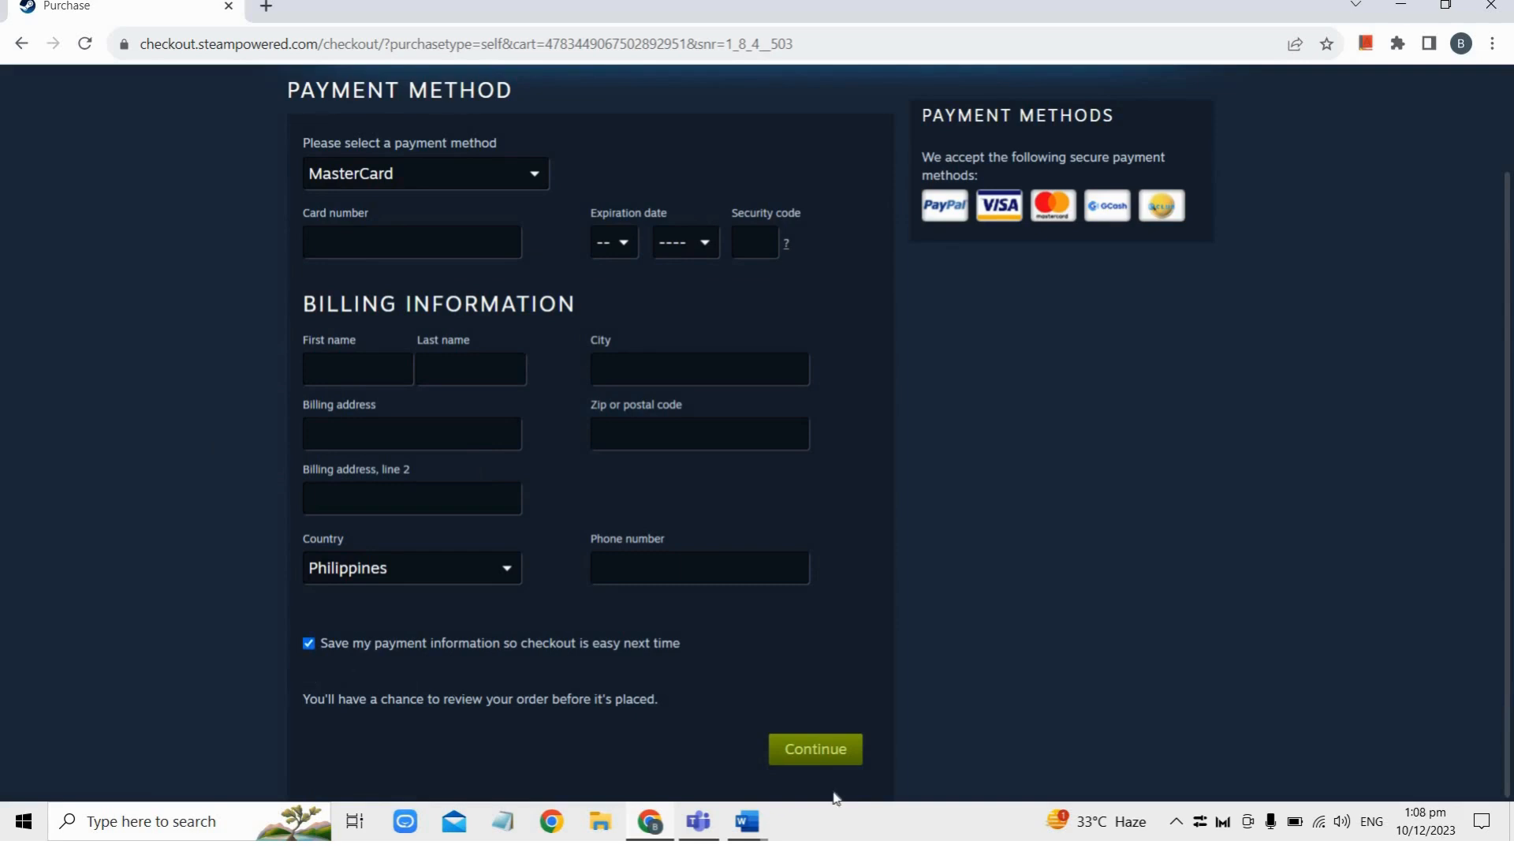
pyautogui.moveTo(814, 752)
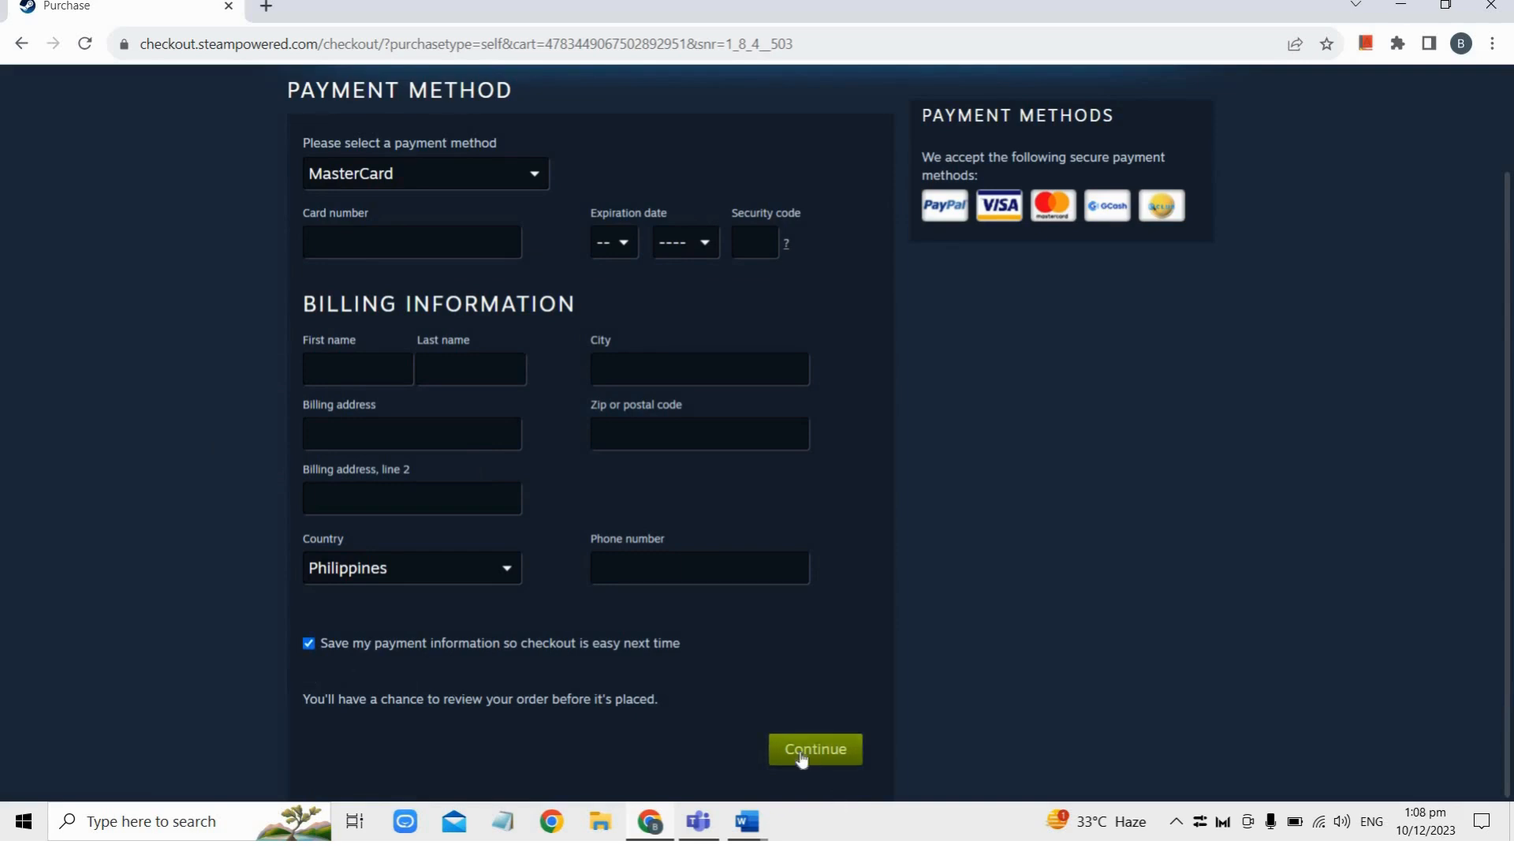
pyautogui.moveTo(776, 766)
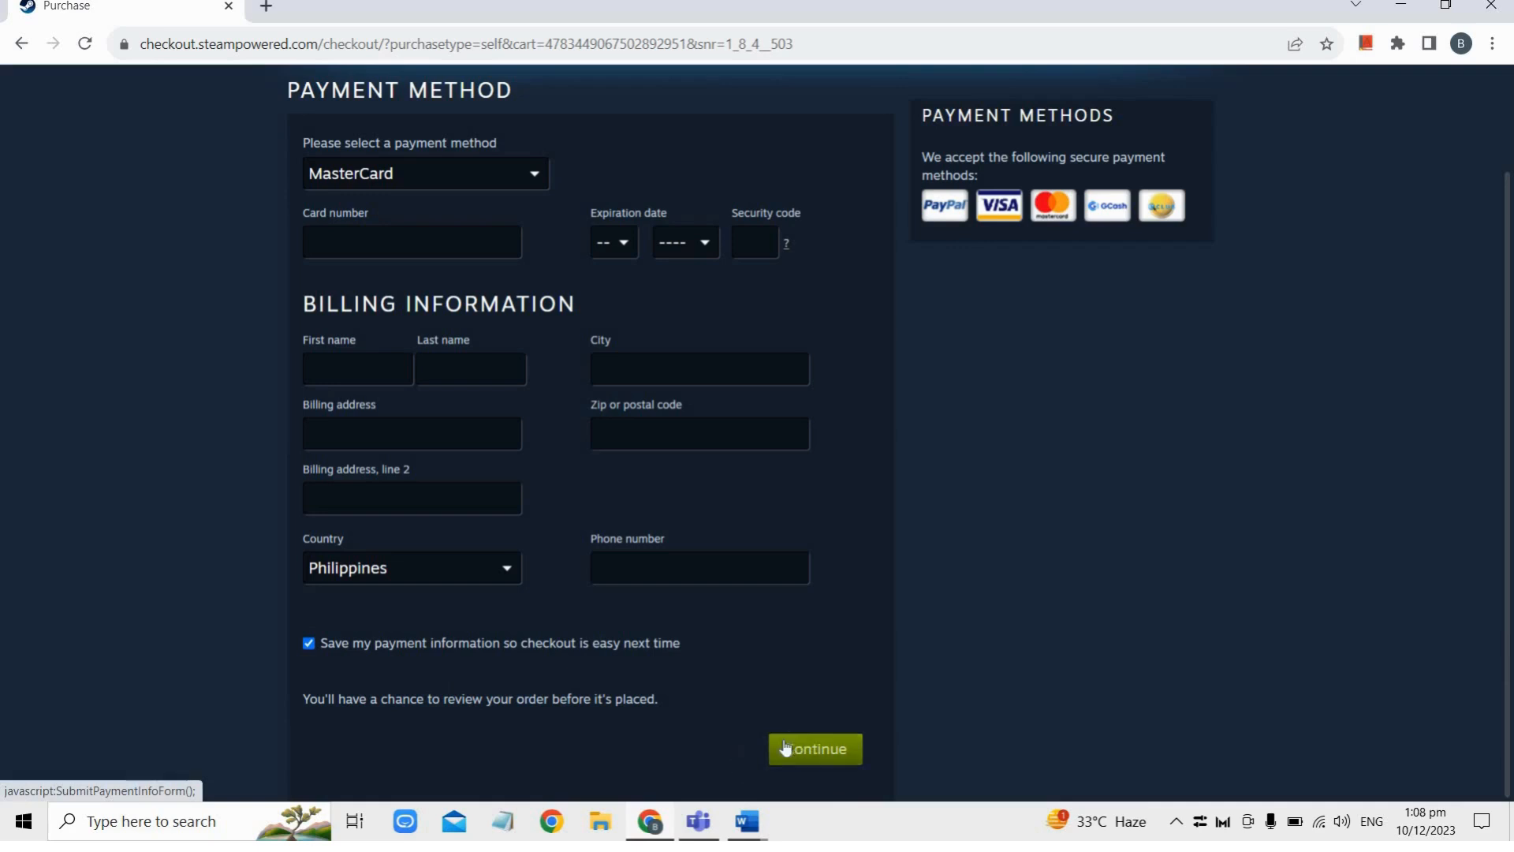
pyautogui.moveTo(820, 763)
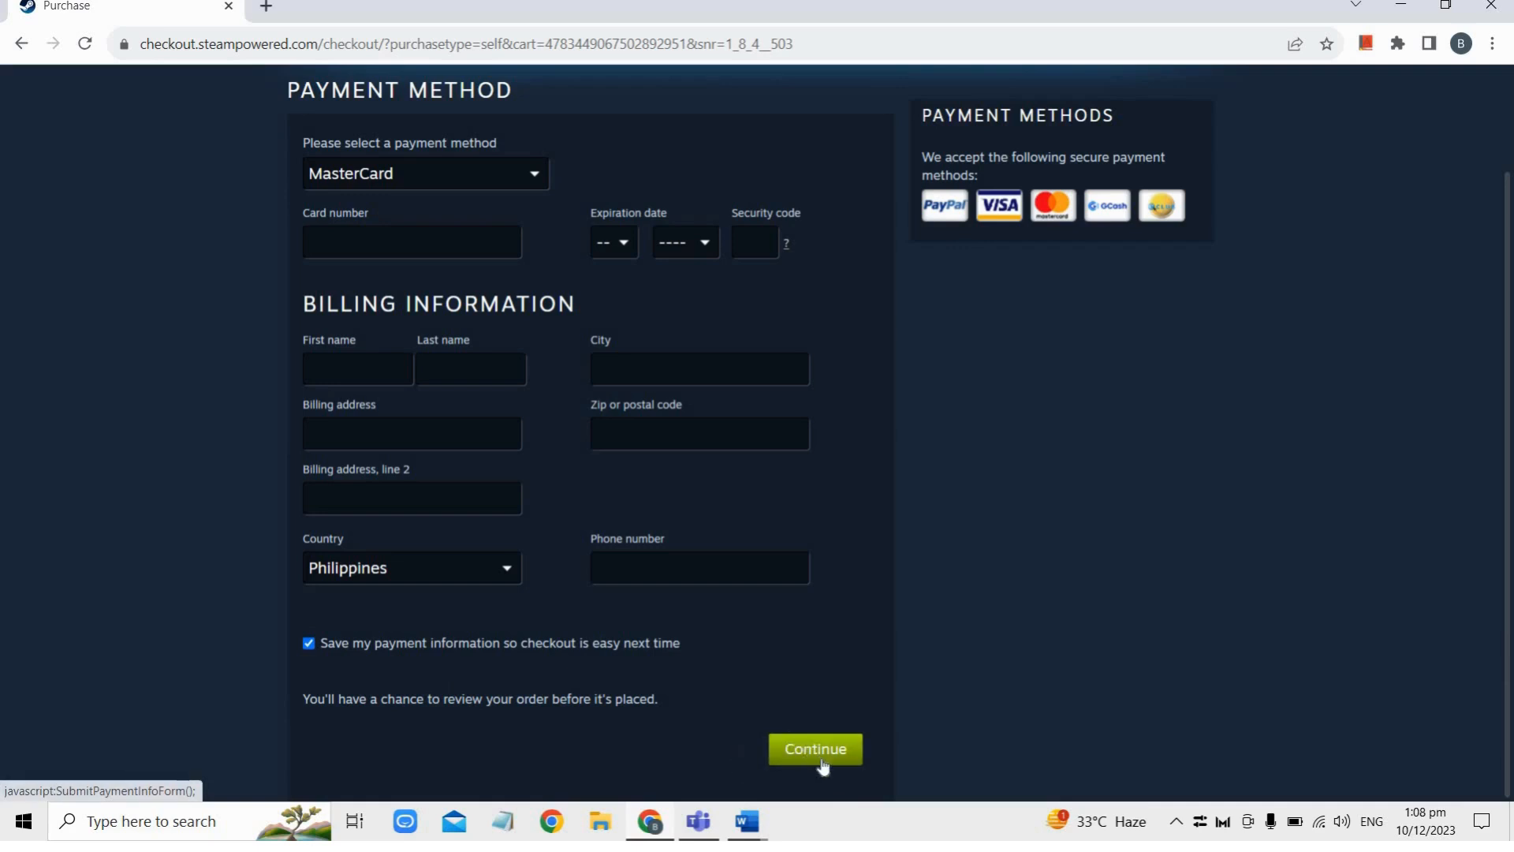